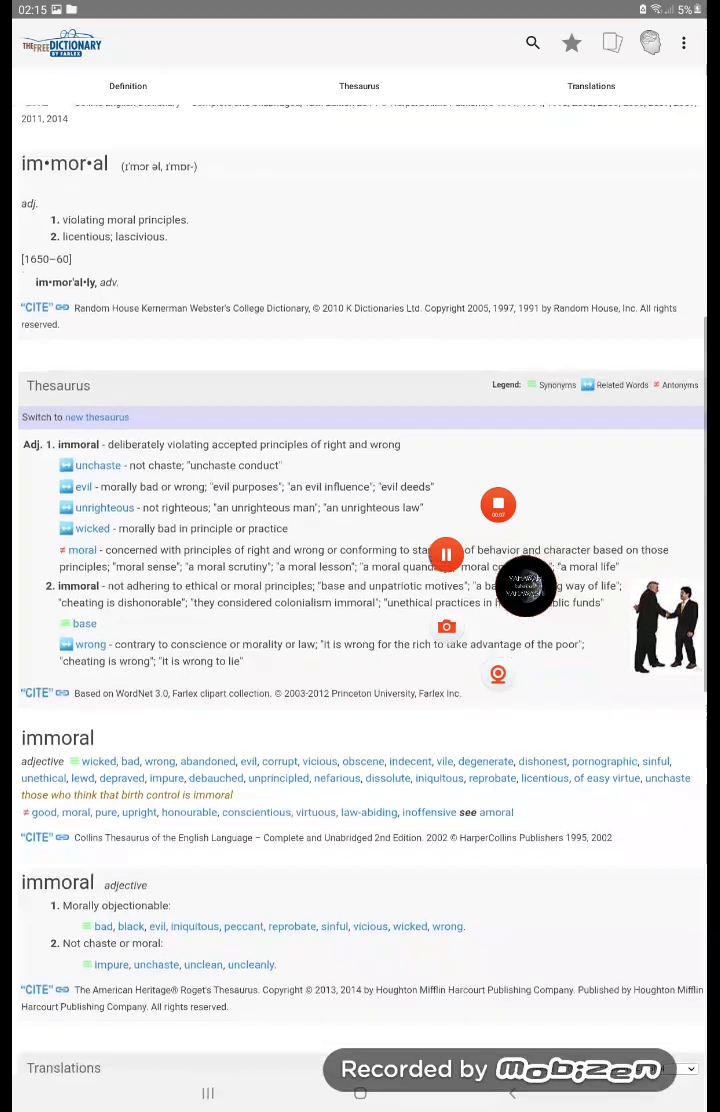
# Scroll the 'immoral' entry down to its Thesaurus synonyms and Translations sections.
pyautogui.scroll(3)
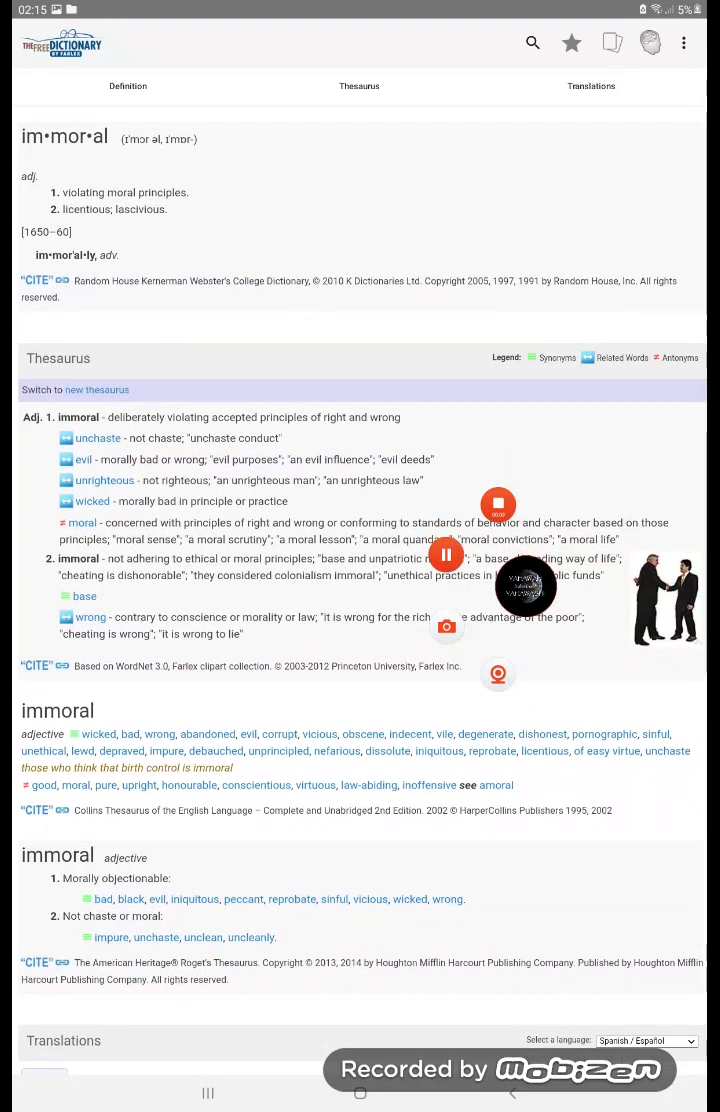
pyautogui.scroll(-3)
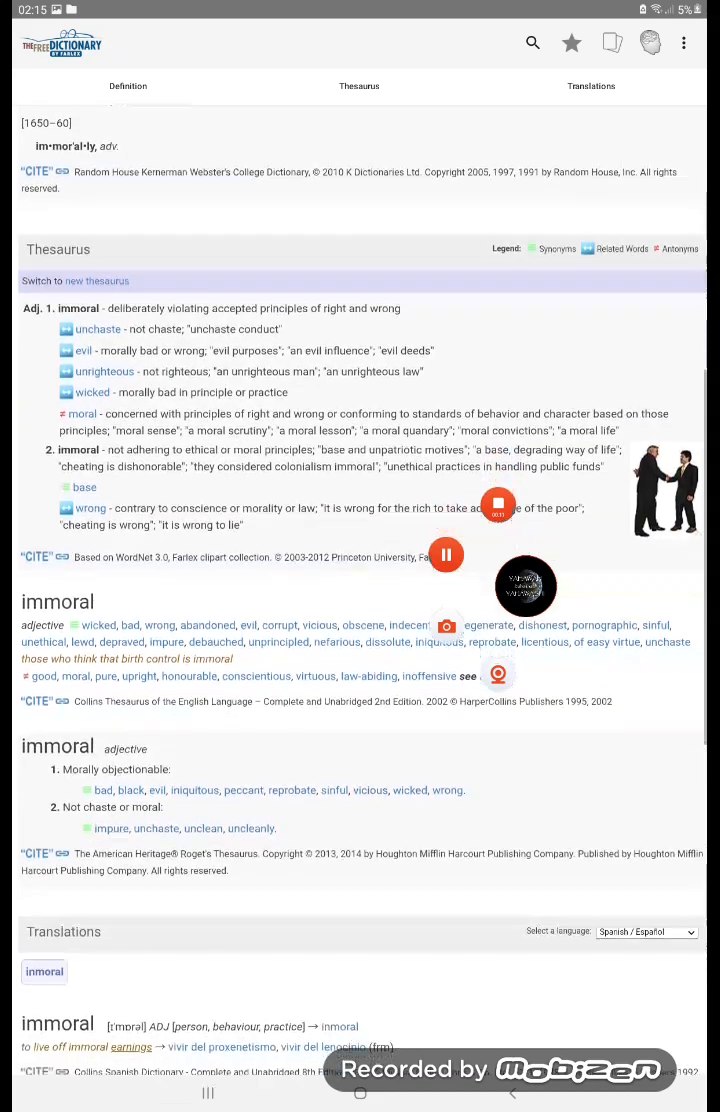
pyautogui.scroll(-3)
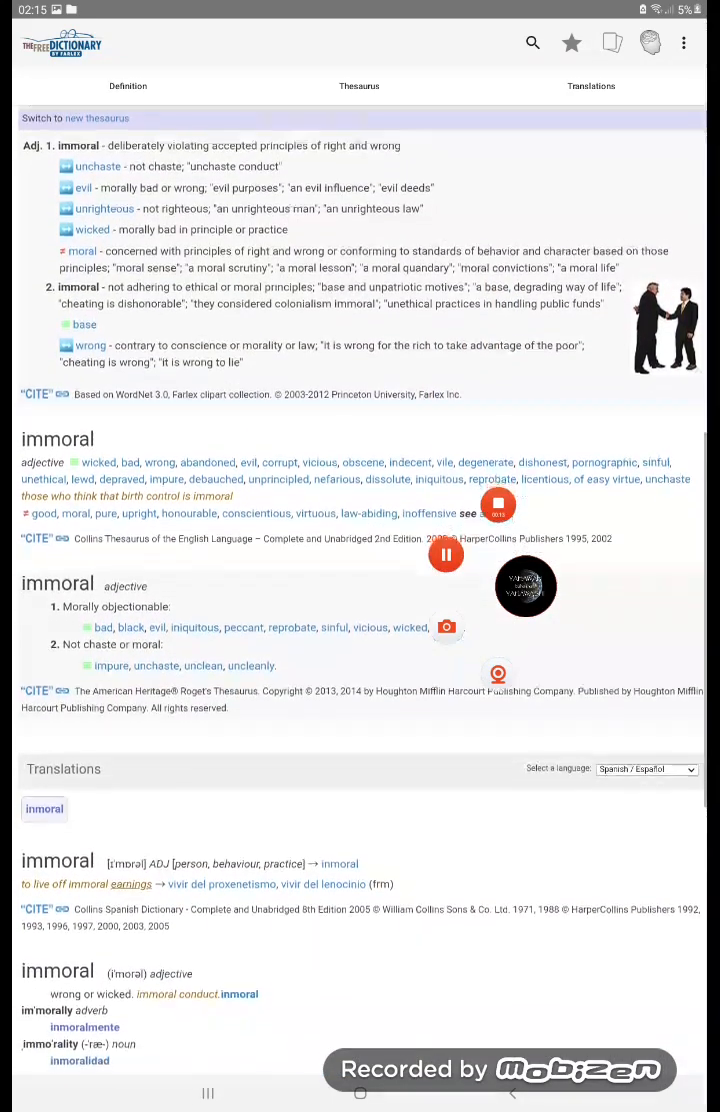
pyautogui.scroll(3)
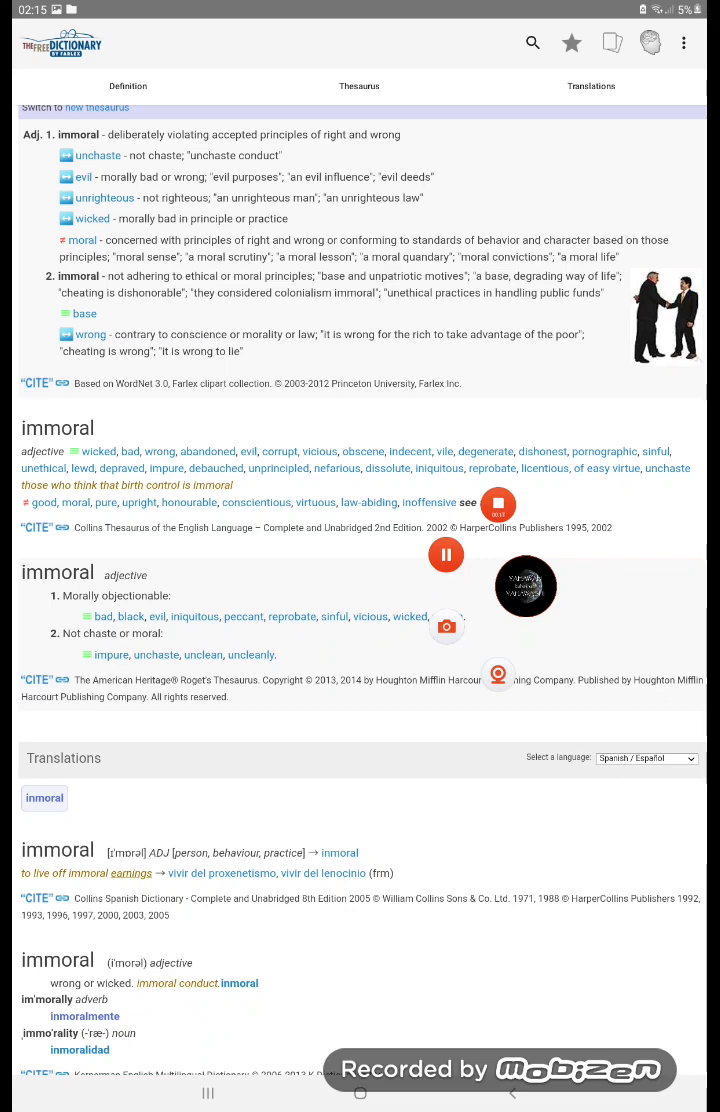
pyautogui.scroll(-3)
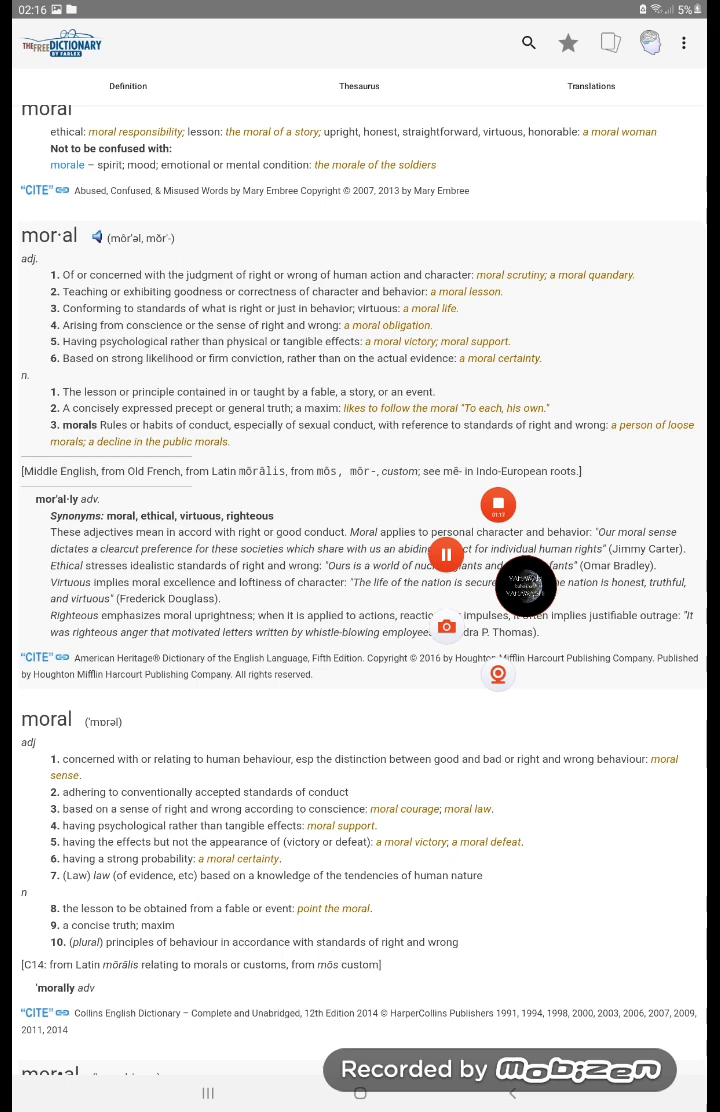
# Read through the American Heritage and Collins definitions of 'moral'.
pyautogui.scroll(-3)
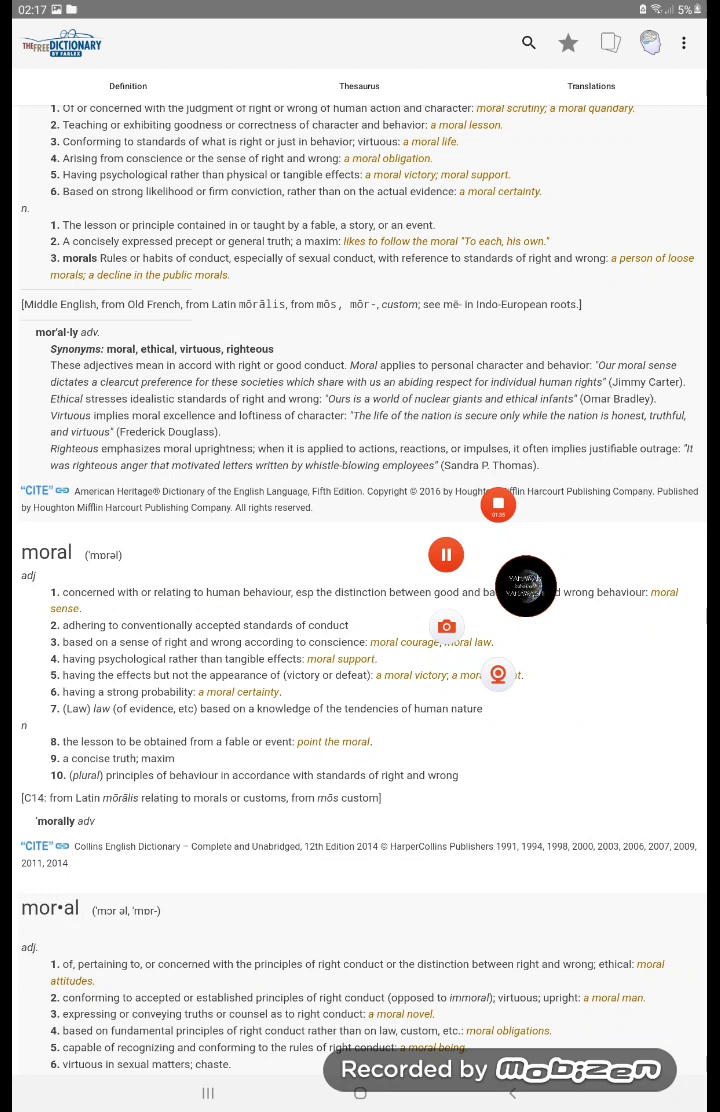
pyautogui.scroll(3)
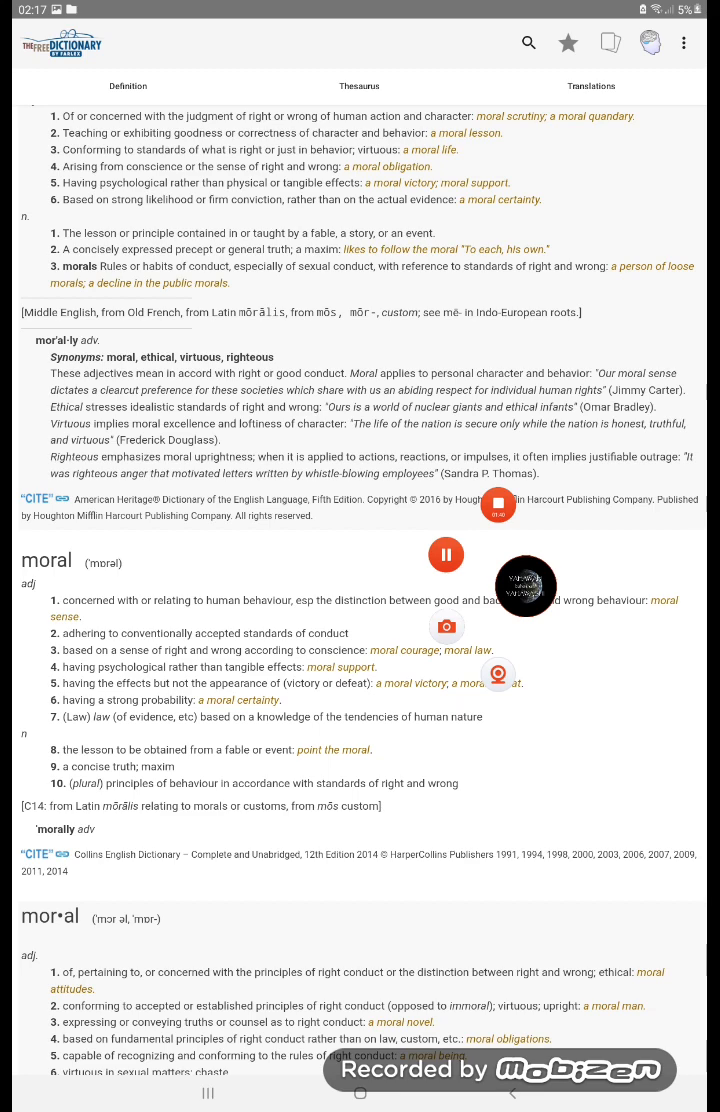
pyautogui.scroll(3)
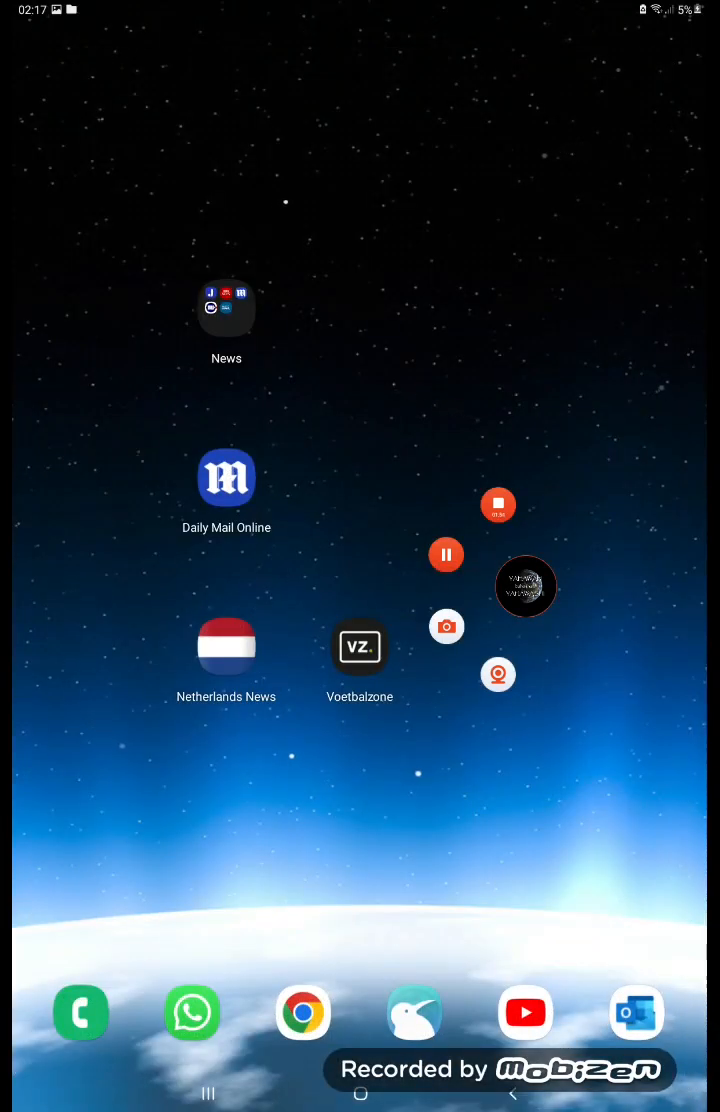
# Launch the KJV Bible app from the home screen, landing on Ezekiel 33.
pyautogui.hscroll(-3)
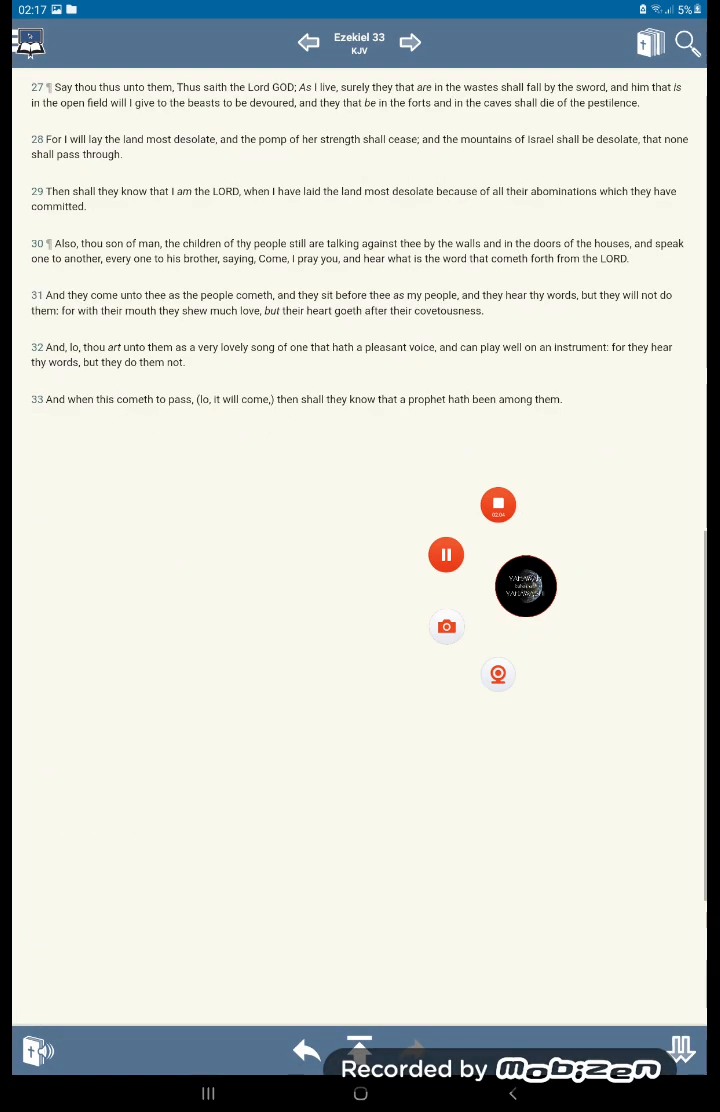
# Search for and go to 2 Thessalonians chapter 2, reading verses 3–17.
pyautogui.click(686, 44)
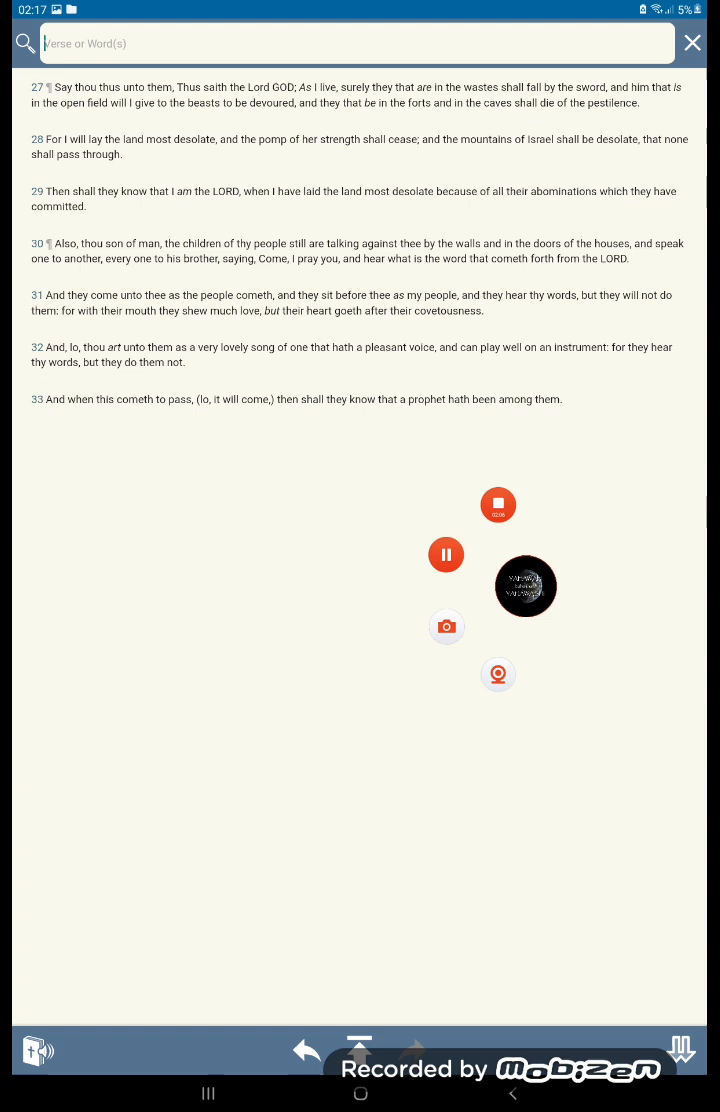
pyautogui.click(356, 44)
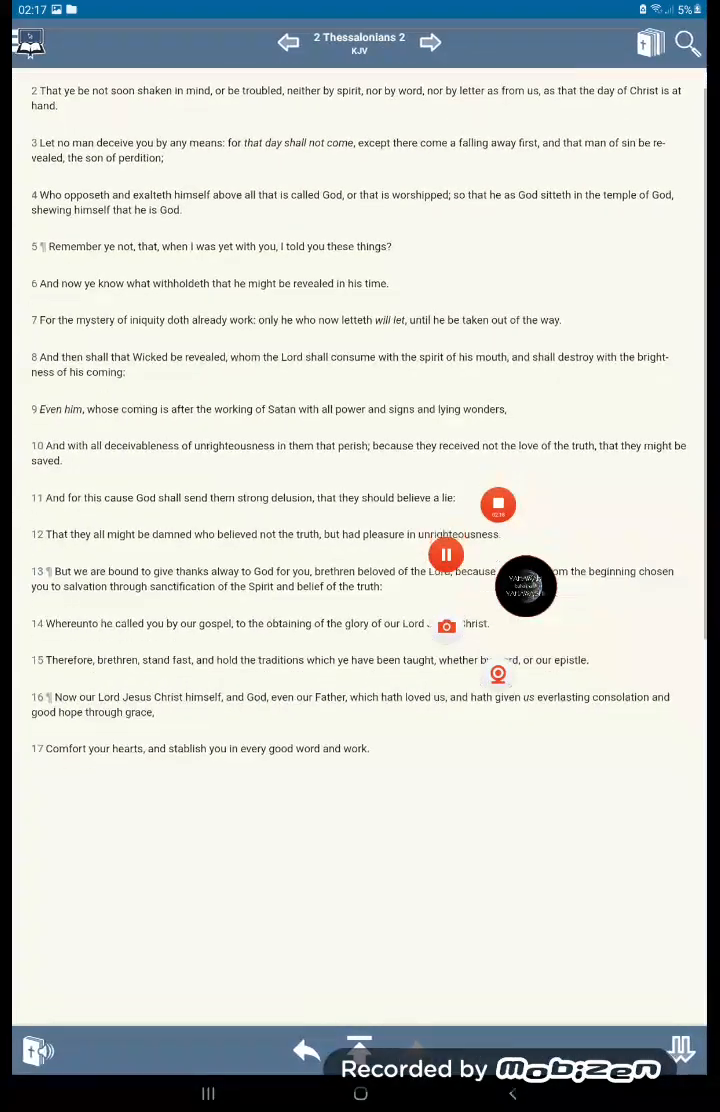
pyautogui.scroll(3)
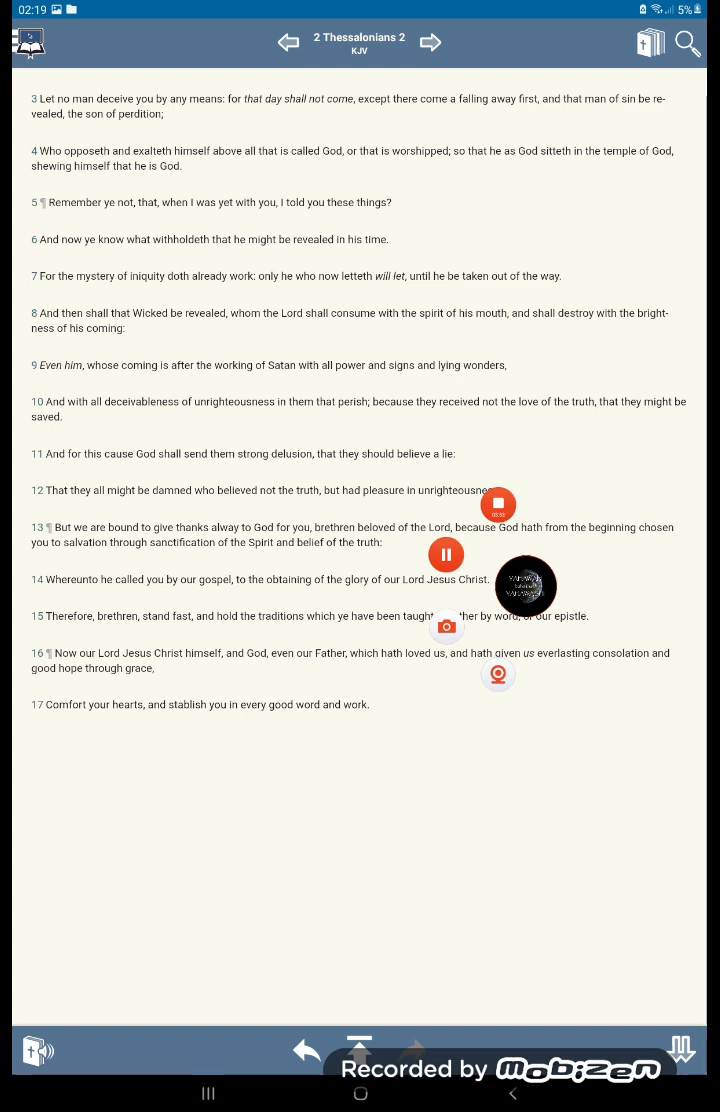
# Search 'mal 1' and go to Malachi chapter 1, reading down through it.
pyautogui.click(688, 44)
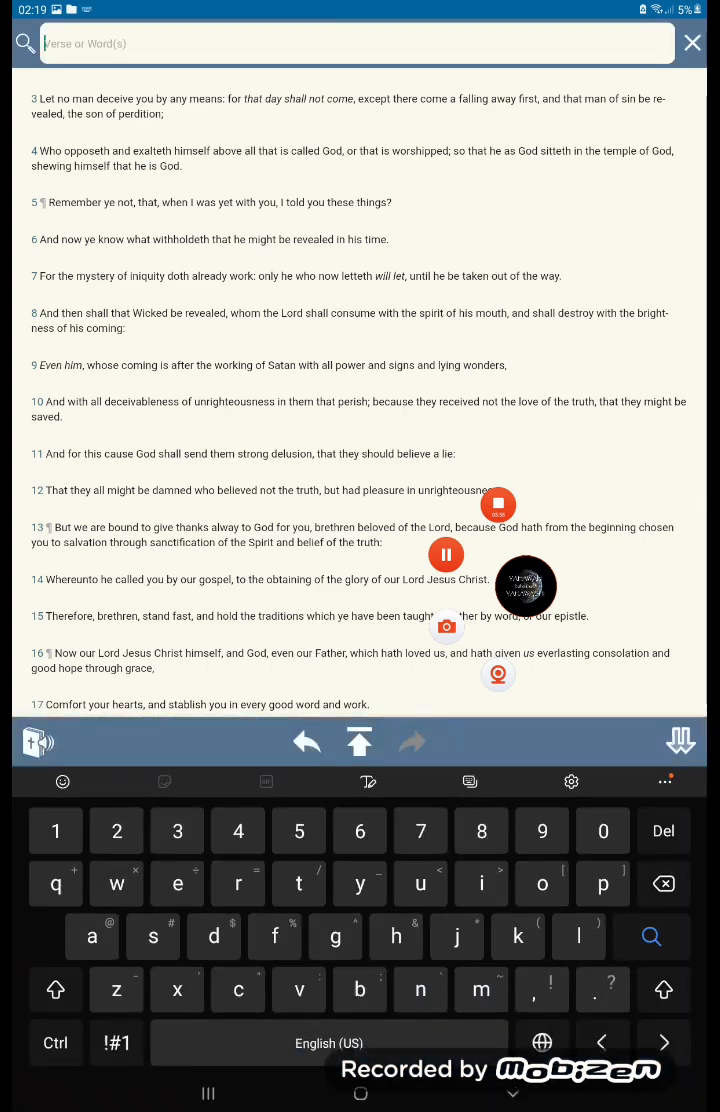
pyautogui.write('mal 1')
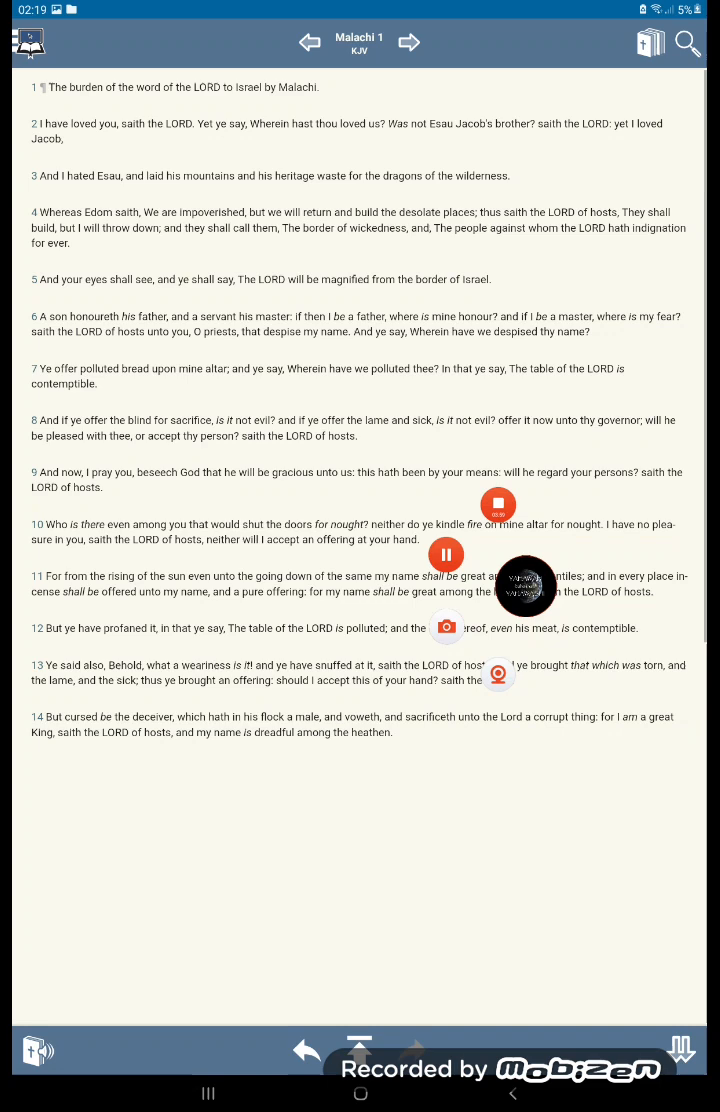
pyautogui.scroll(3)
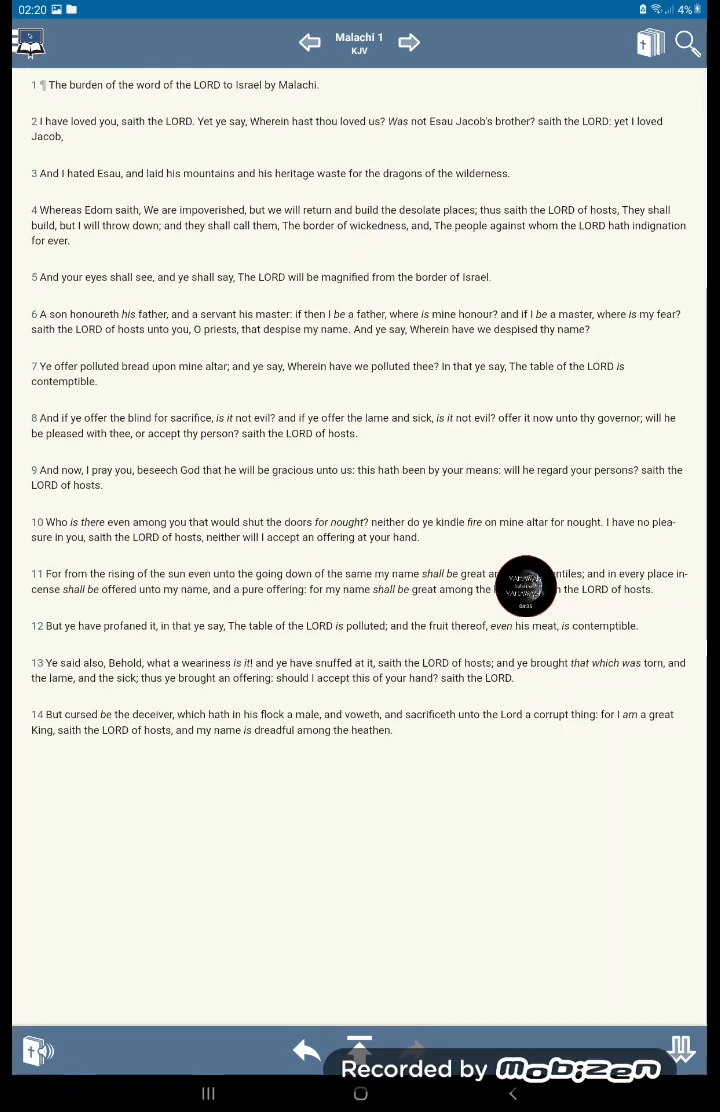
pyautogui.scroll(3)
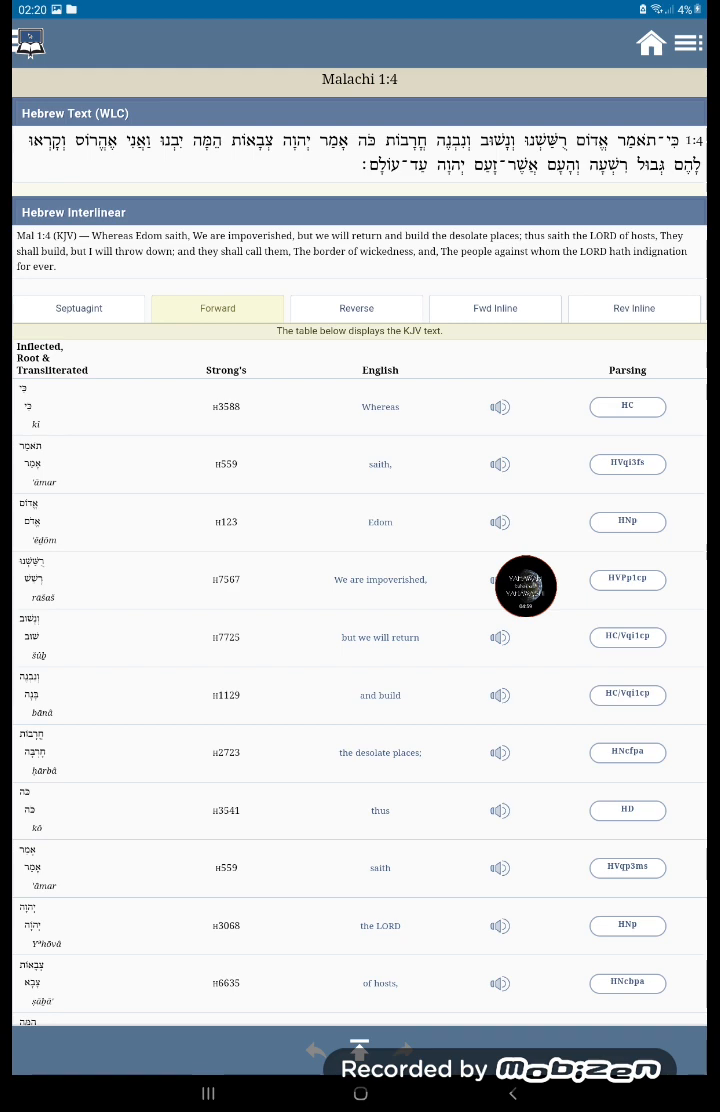
# From the Malachi 1:4 interlinear, view Strong's H7564 'wickedness' lexicon entry.
pyautogui.scroll(-3)
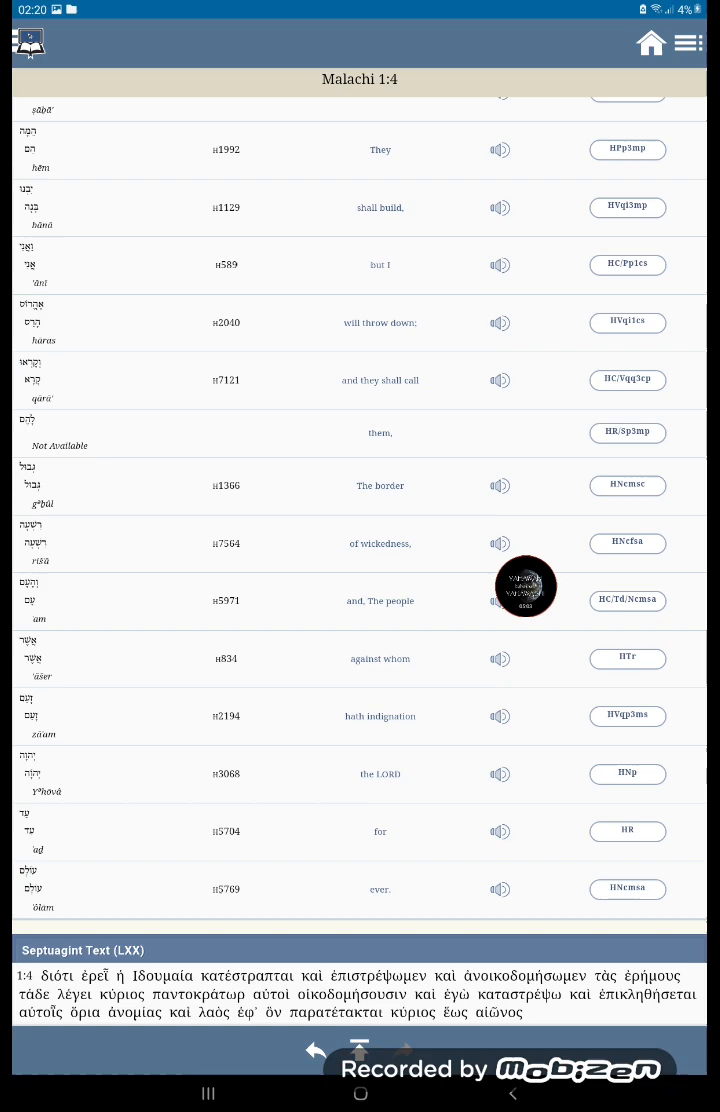
pyautogui.click(226, 544)
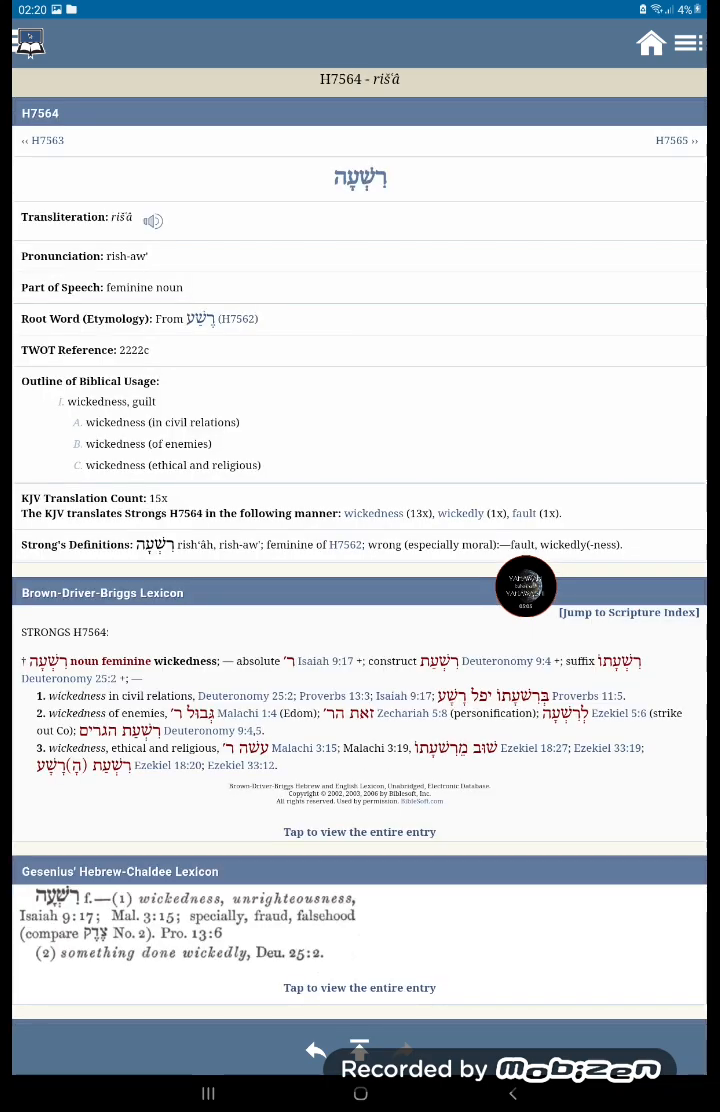
pyautogui.scroll(-3)
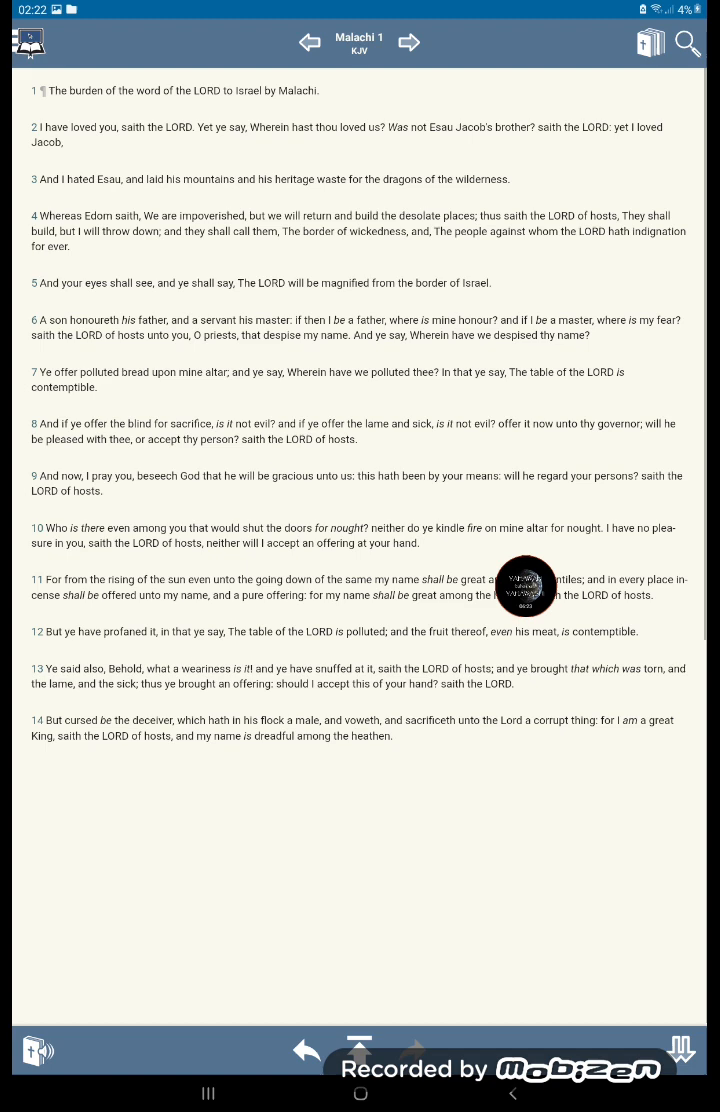
# Search 'sa 140' and go to Psalm 140.
pyautogui.click(688, 42)
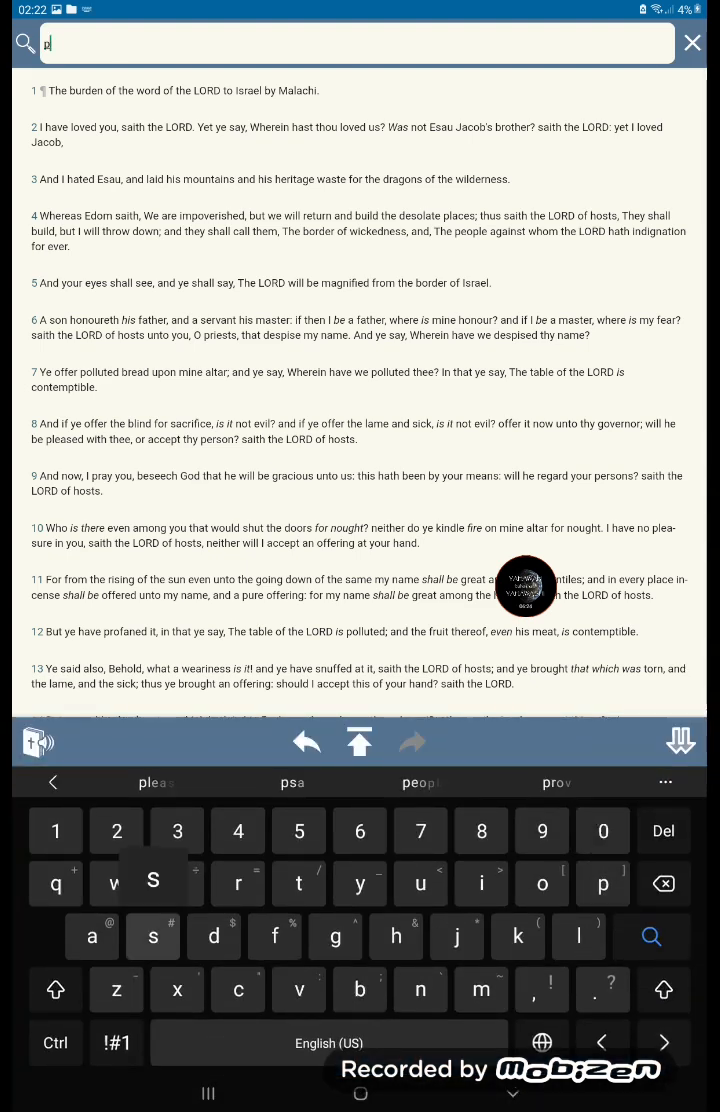
pyautogui.write('sa 140')
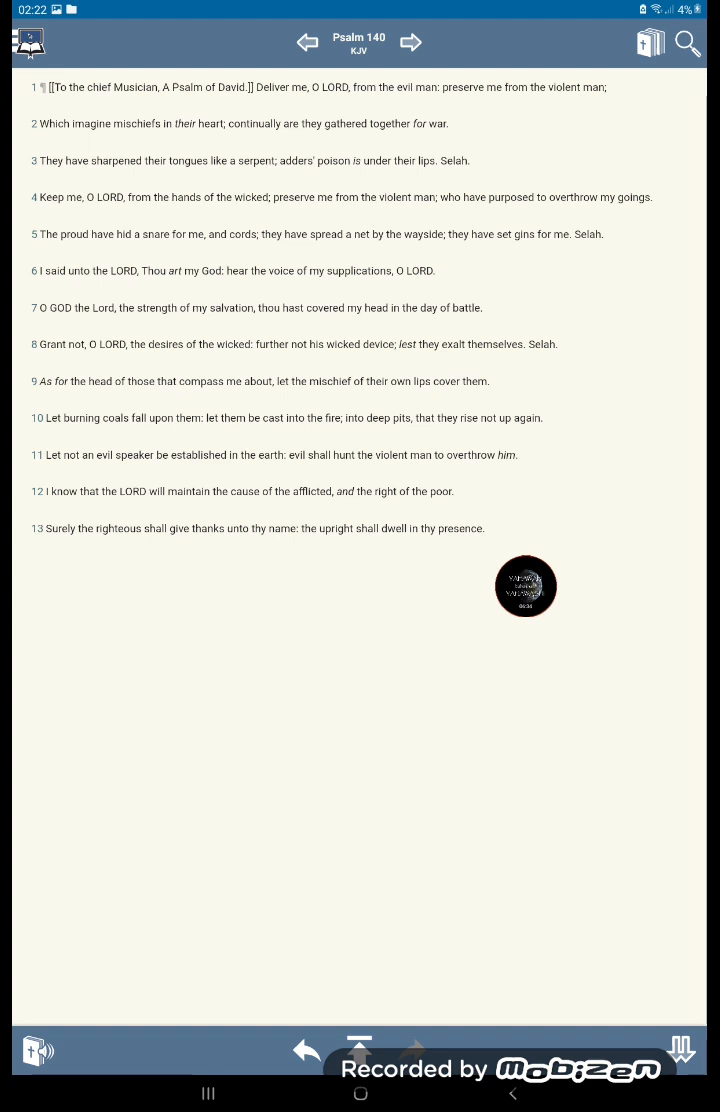
pyautogui.scroll(3)
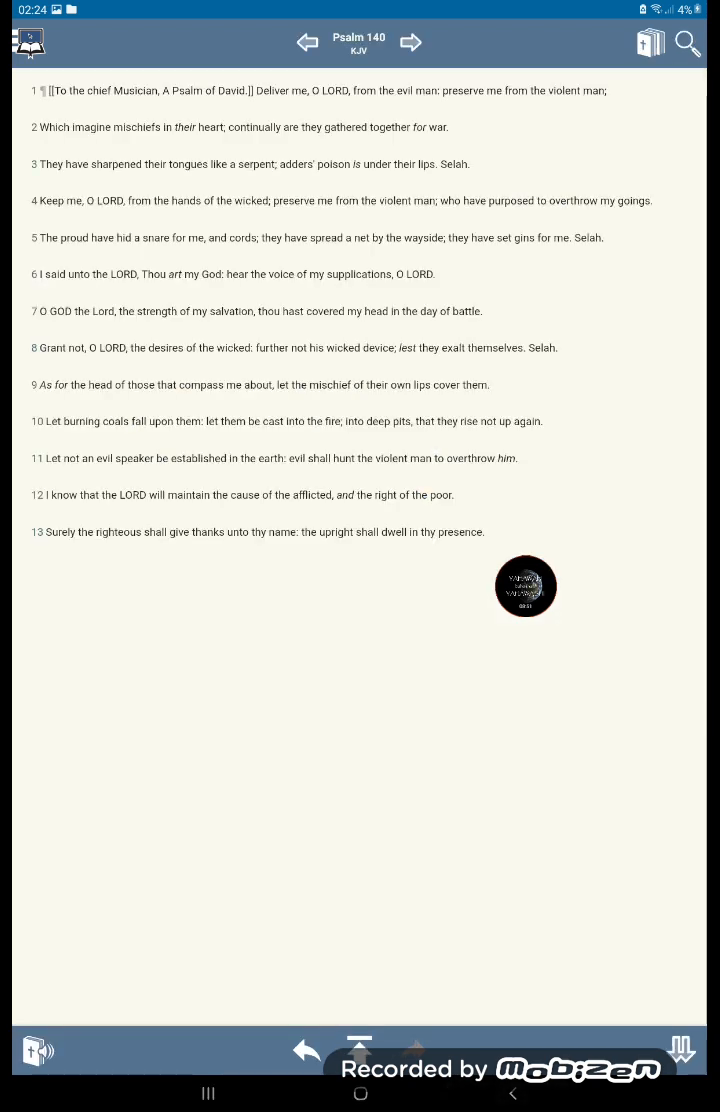
pyautogui.click(686, 44)
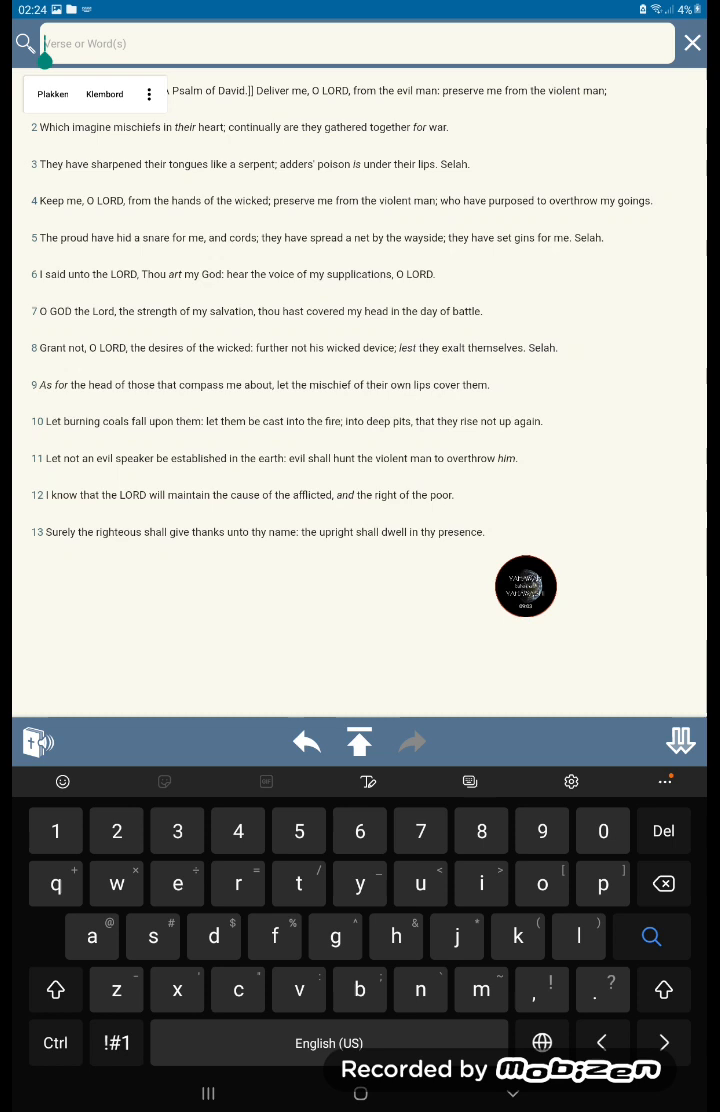
# Search 'lam' to go to Lamentations chapter 5.
pyautogui.write('la')
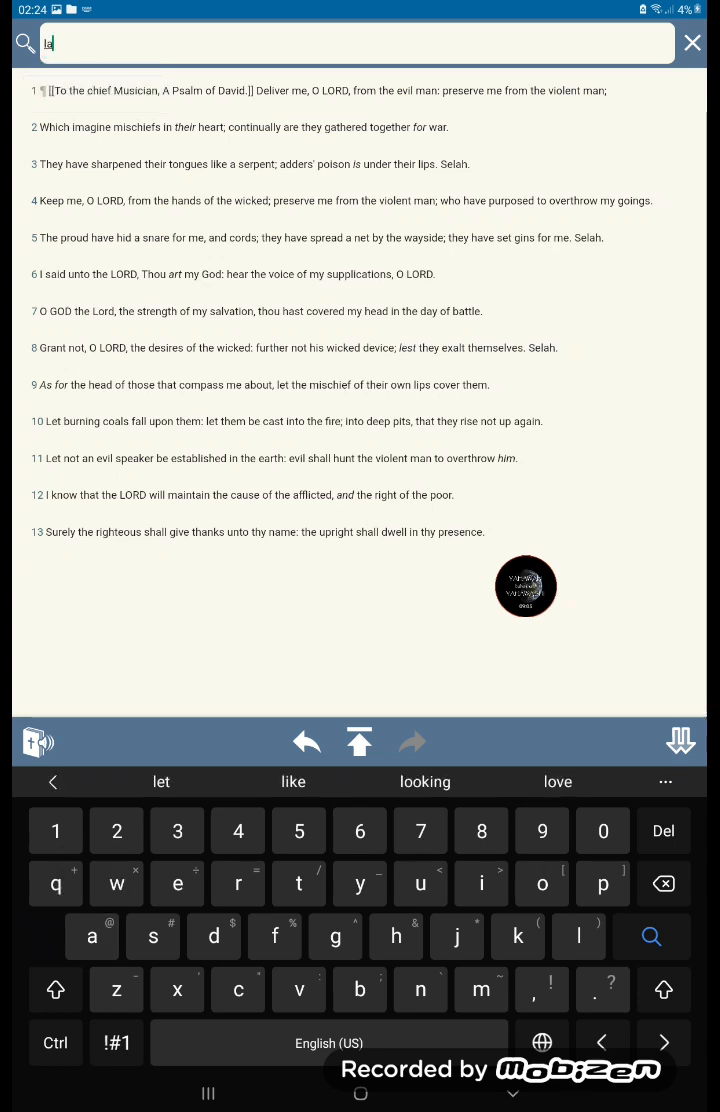
pyautogui.write('m')
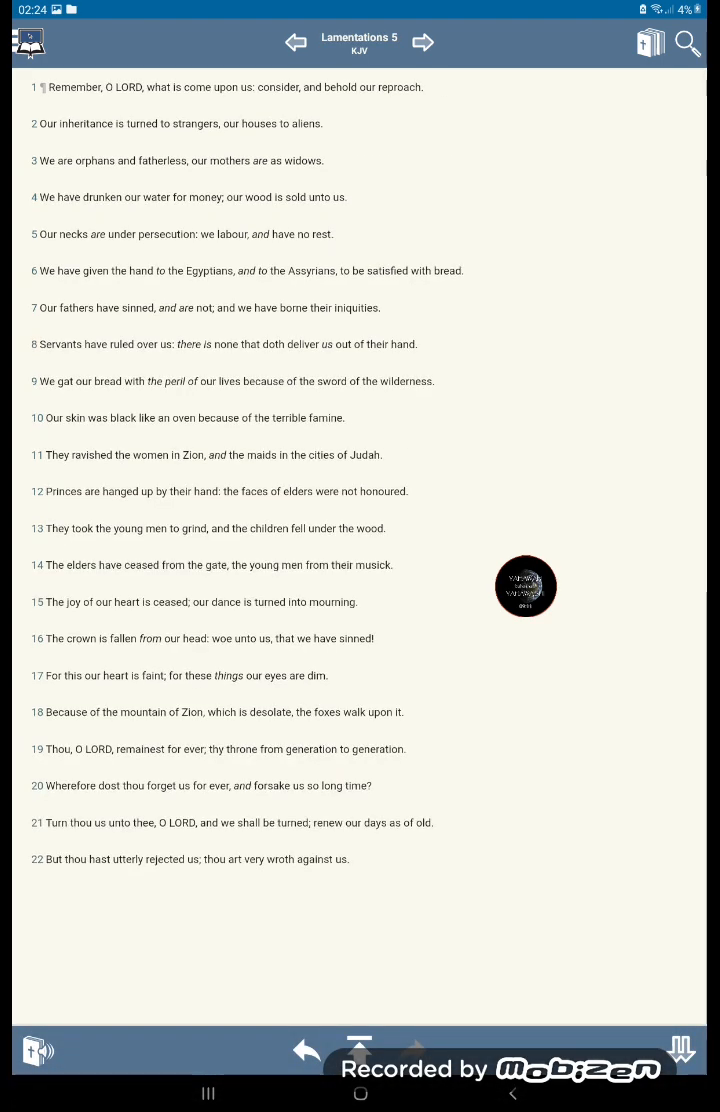
# Go back to Lamentations 4 and scroll to verse 9 for its Hebrew interlinear view.
pyautogui.click(296, 42)
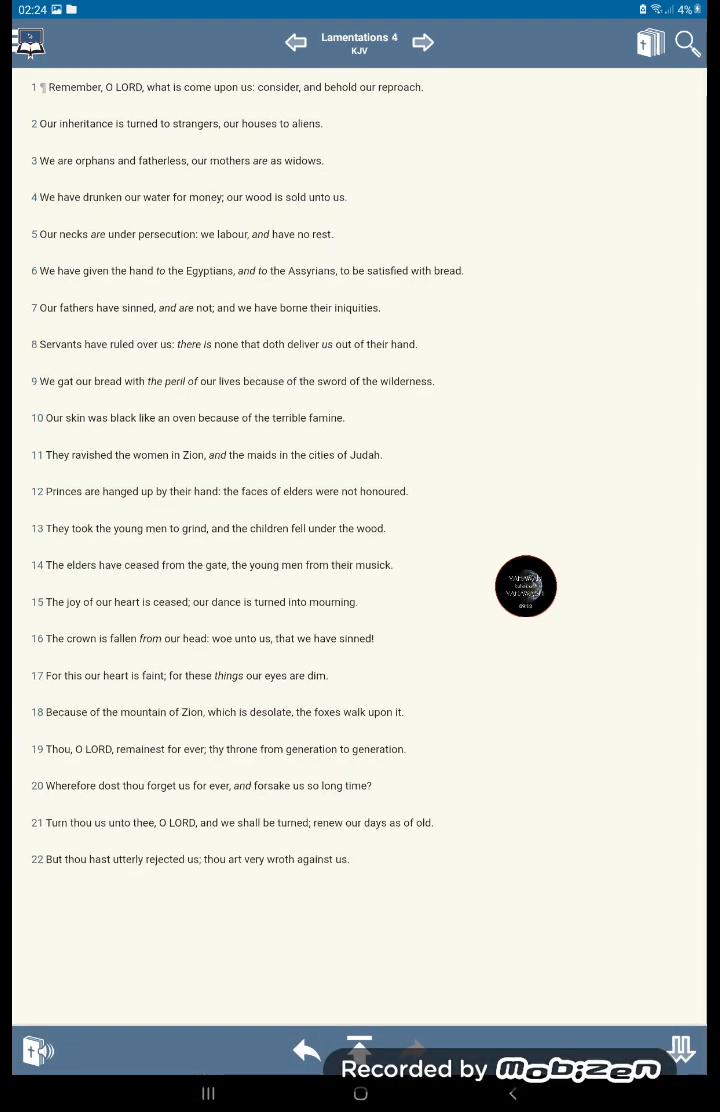
pyautogui.scroll(3)
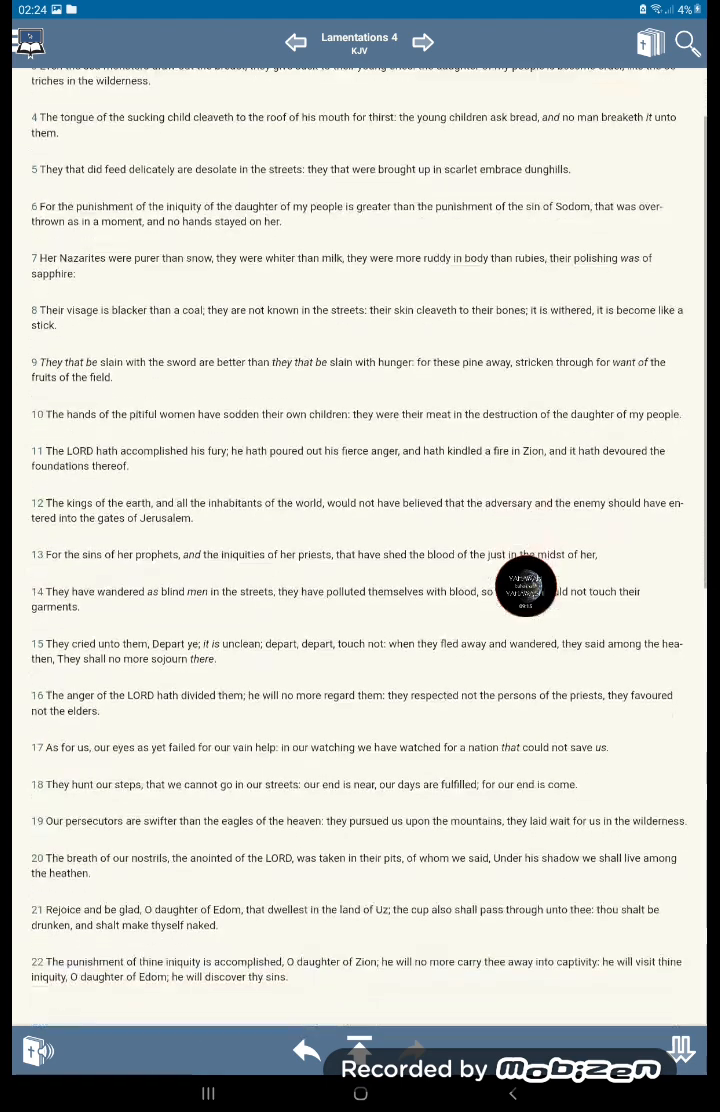
pyautogui.scroll(-3)
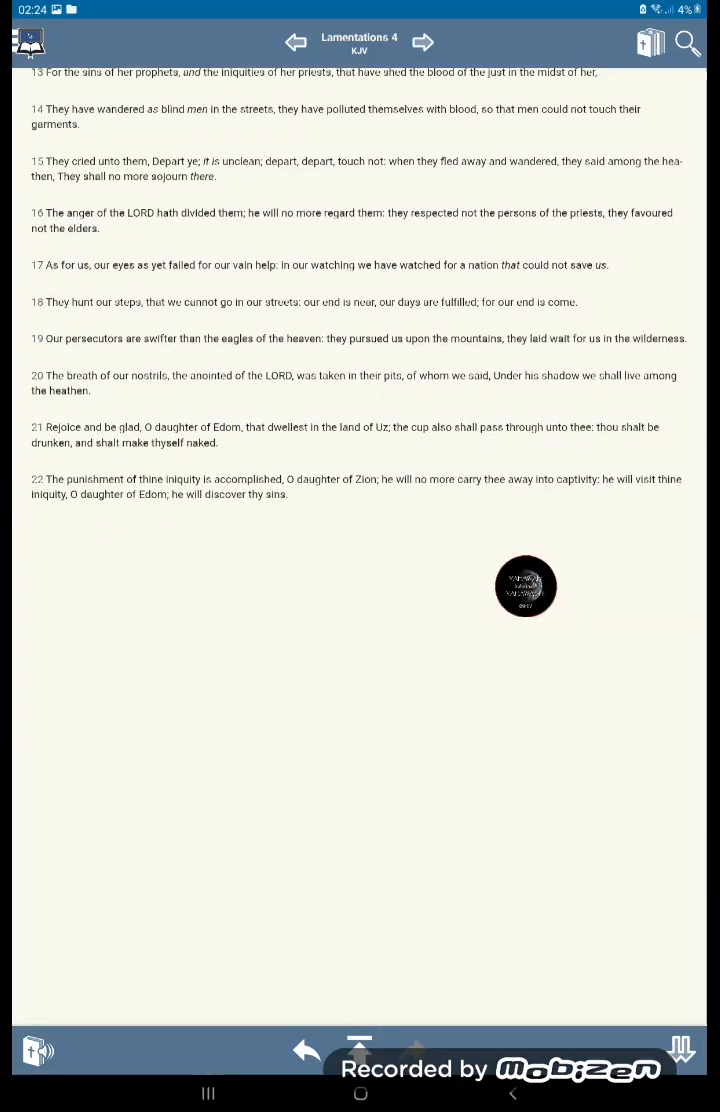
pyautogui.scroll(3)
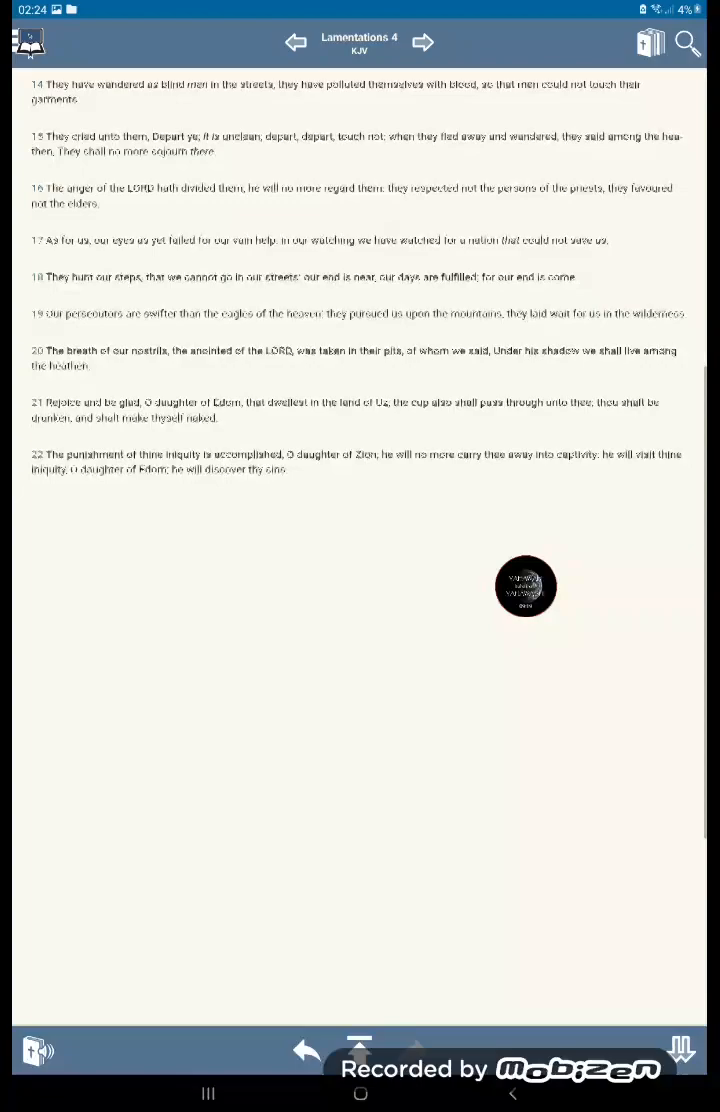
pyautogui.scroll(3)
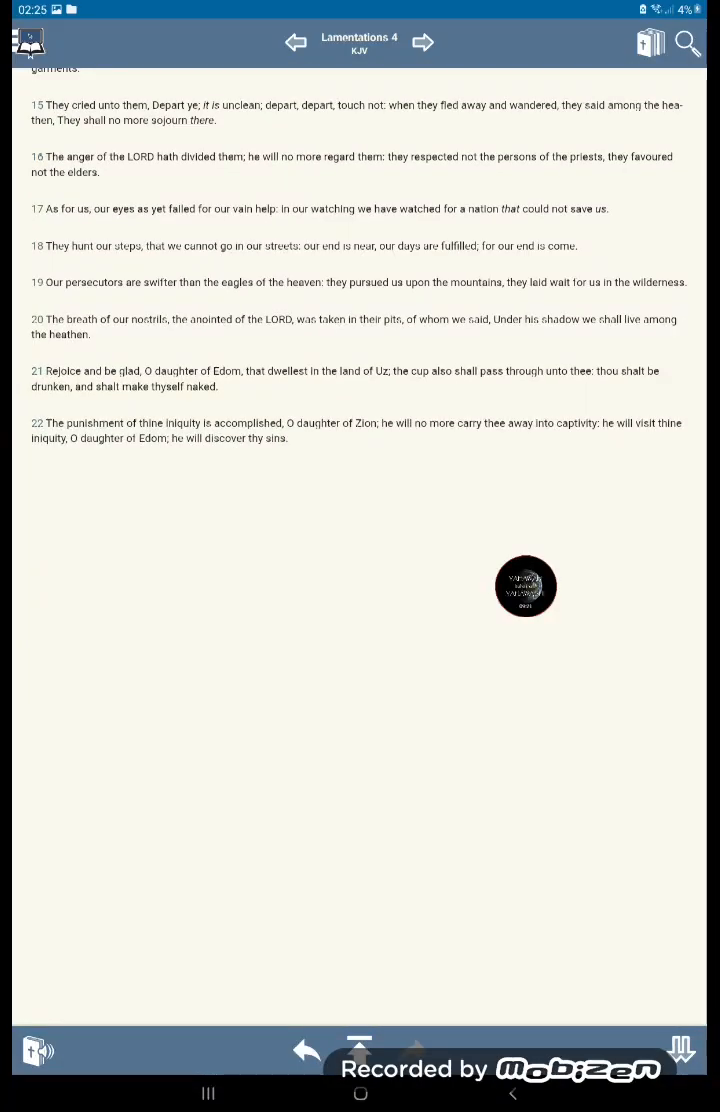
pyautogui.scroll(3)
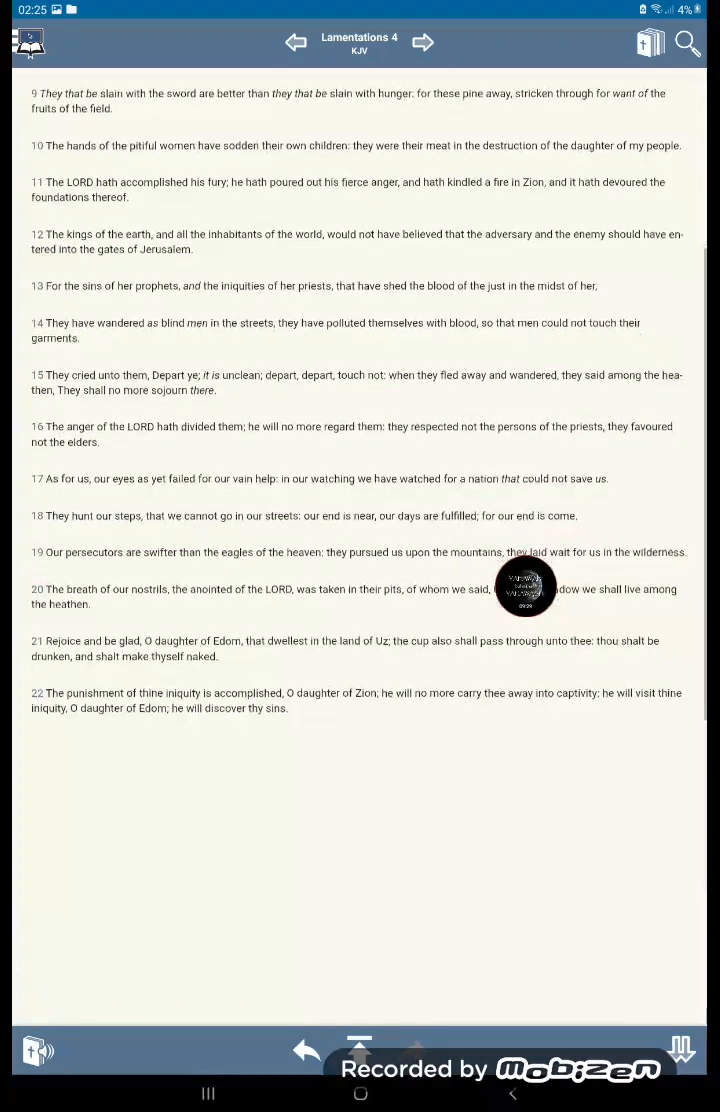
pyautogui.scroll(3)
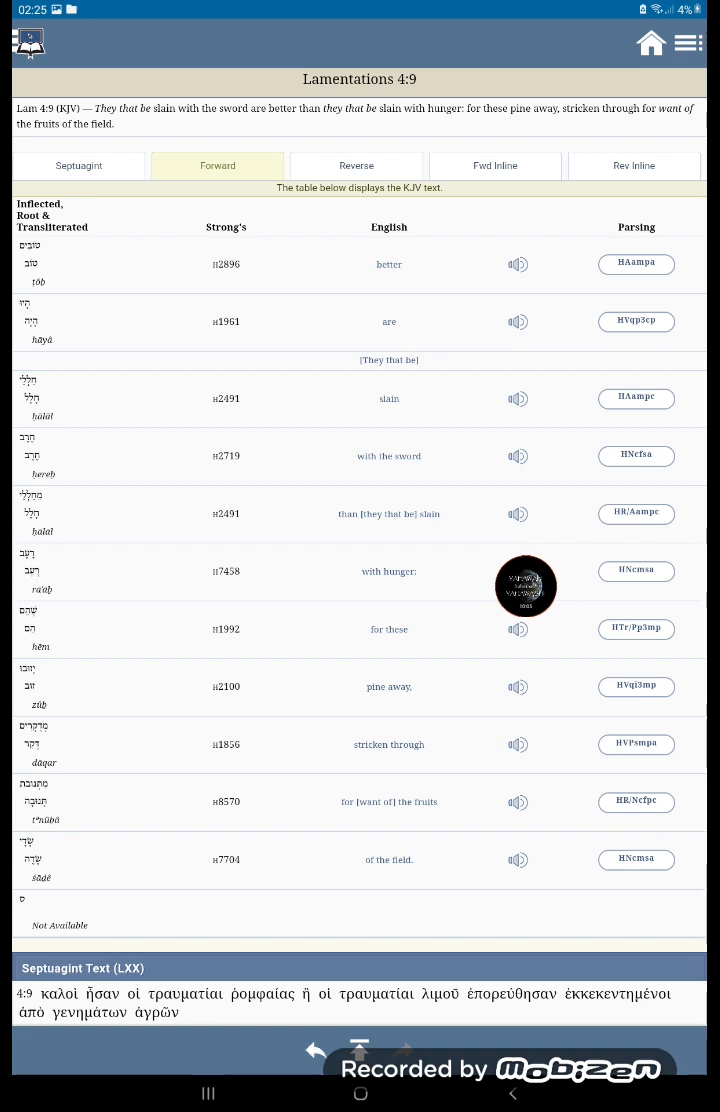
# Read the Strong's H2100 'pine away' lexicon and concordance entry, then return home.
pyautogui.click(226, 688)
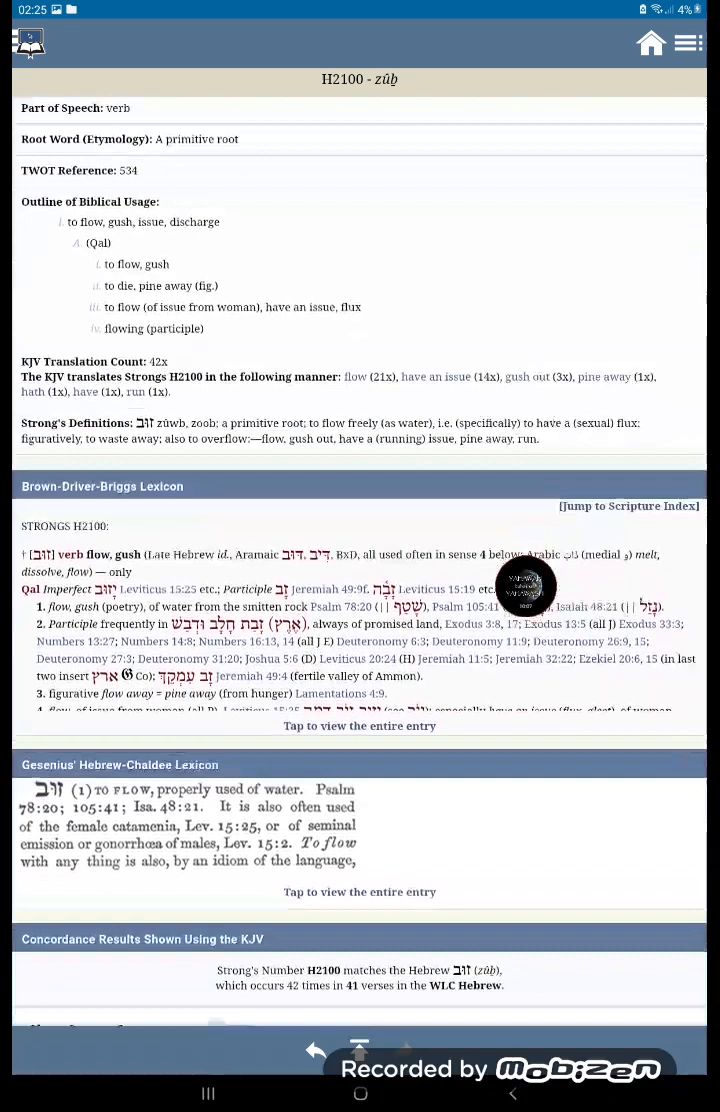
pyautogui.scroll(-3)
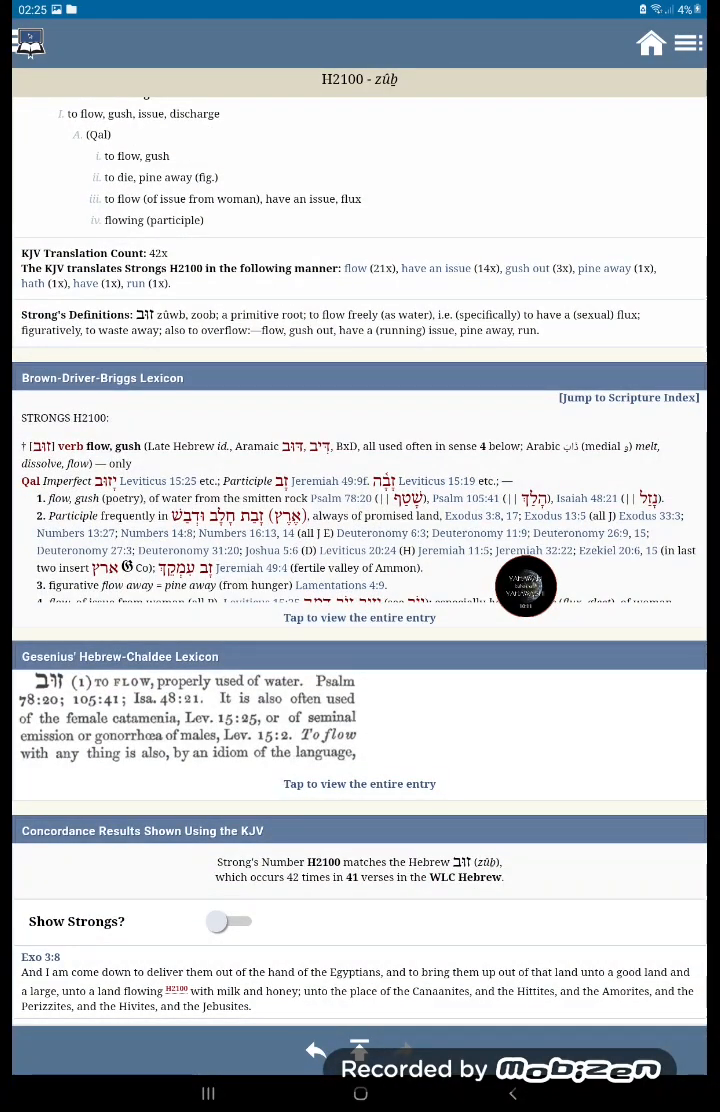
pyautogui.scroll(3)
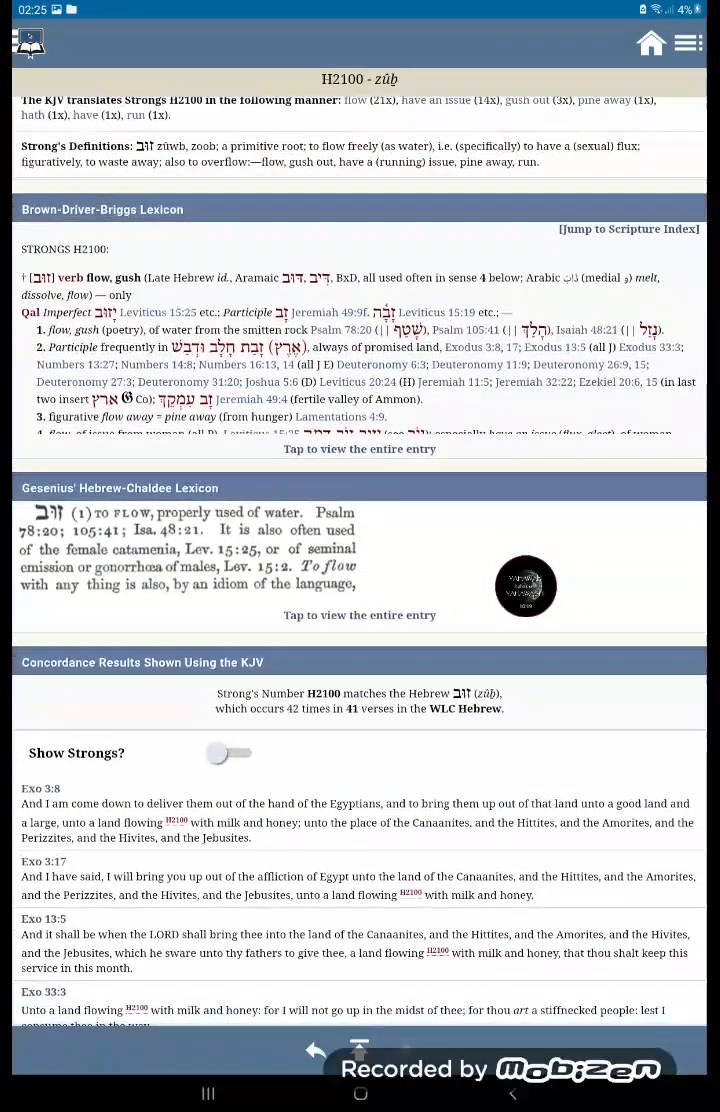
pyautogui.scroll(3)
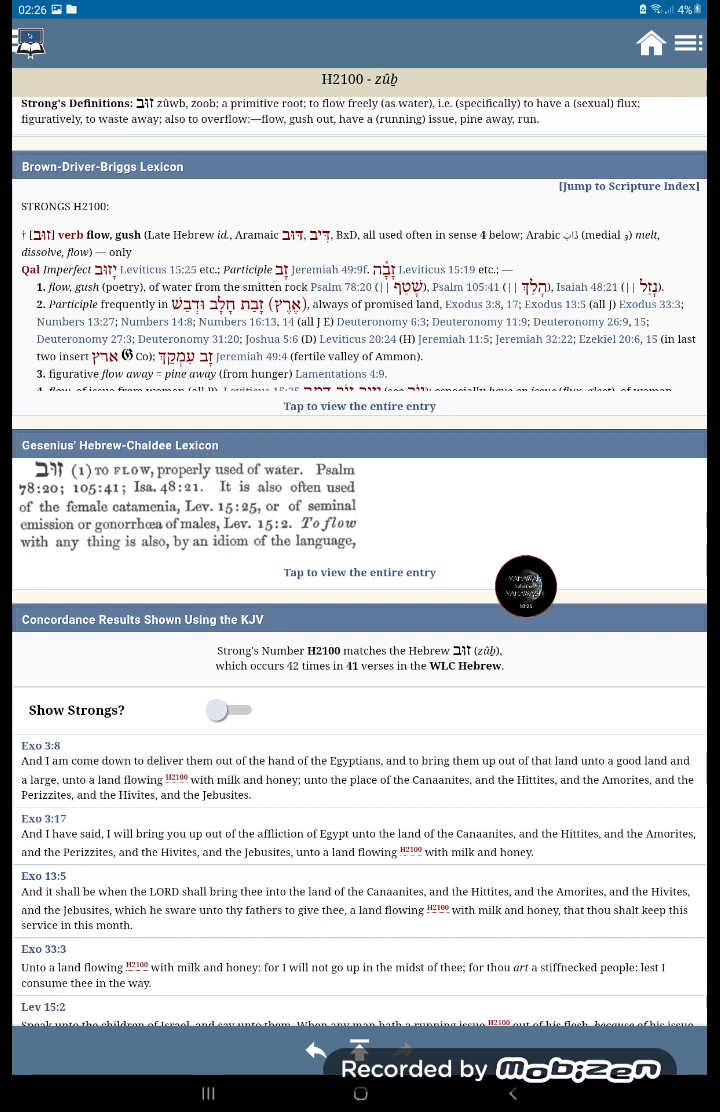
pyautogui.scroll(3)
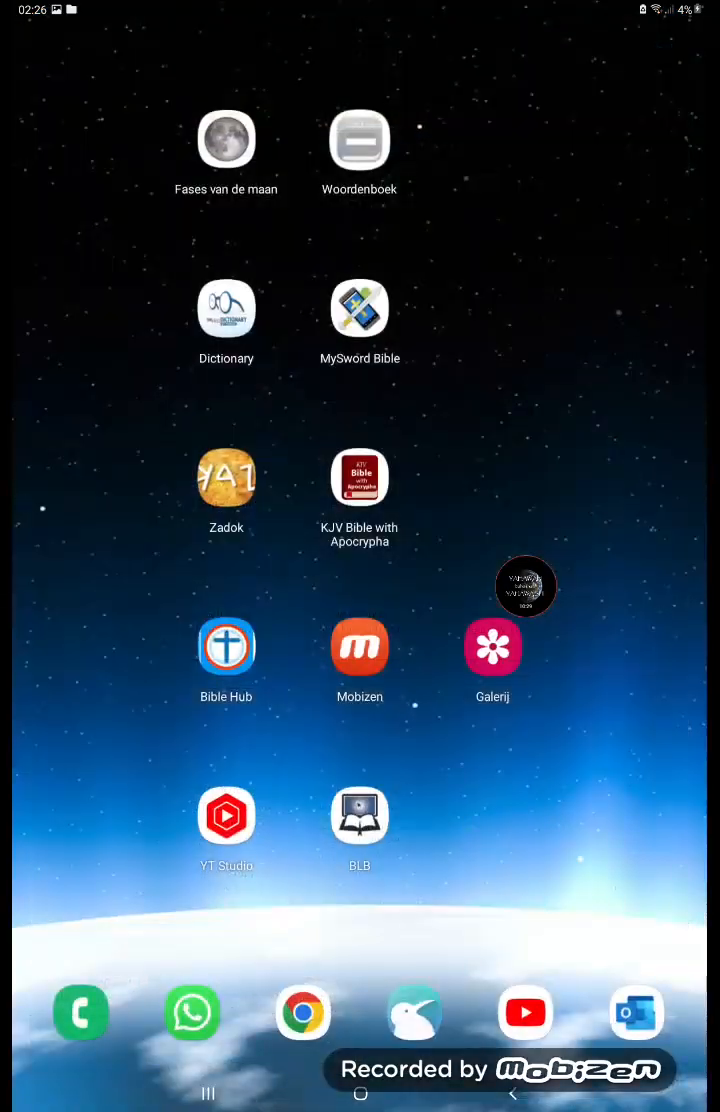
# Look up 'pine away' in The Free Dictionary, replacing the previous search word 'moral'.
pyautogui.click(224, 308)
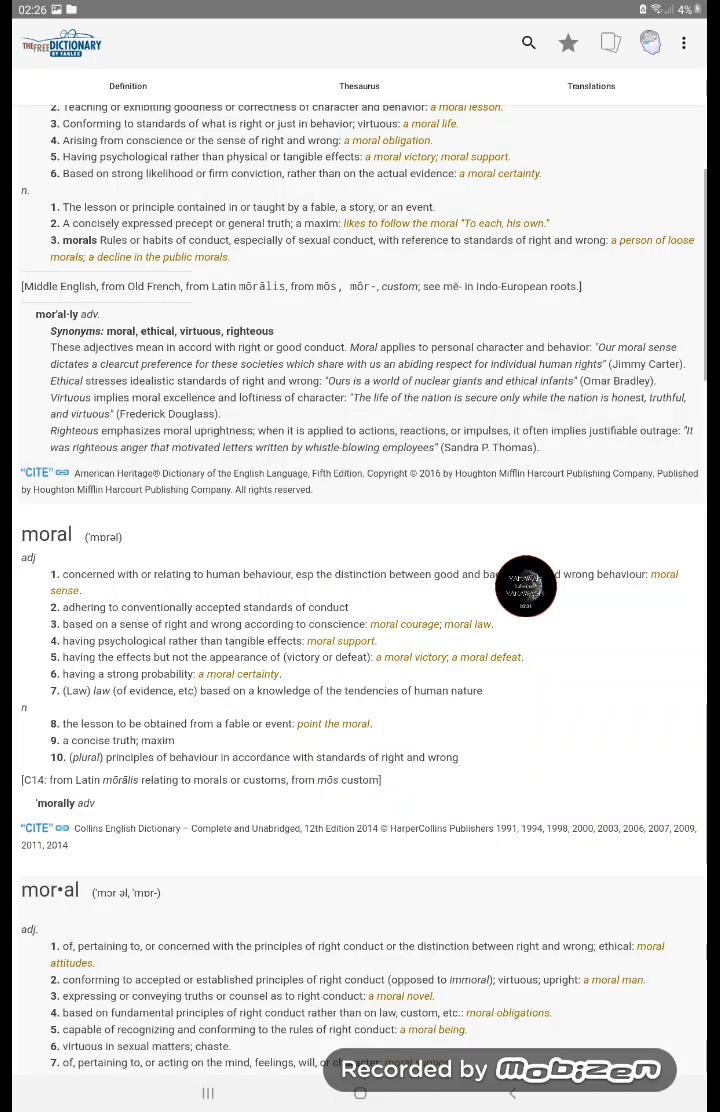
pyautogui.click(528, 42)
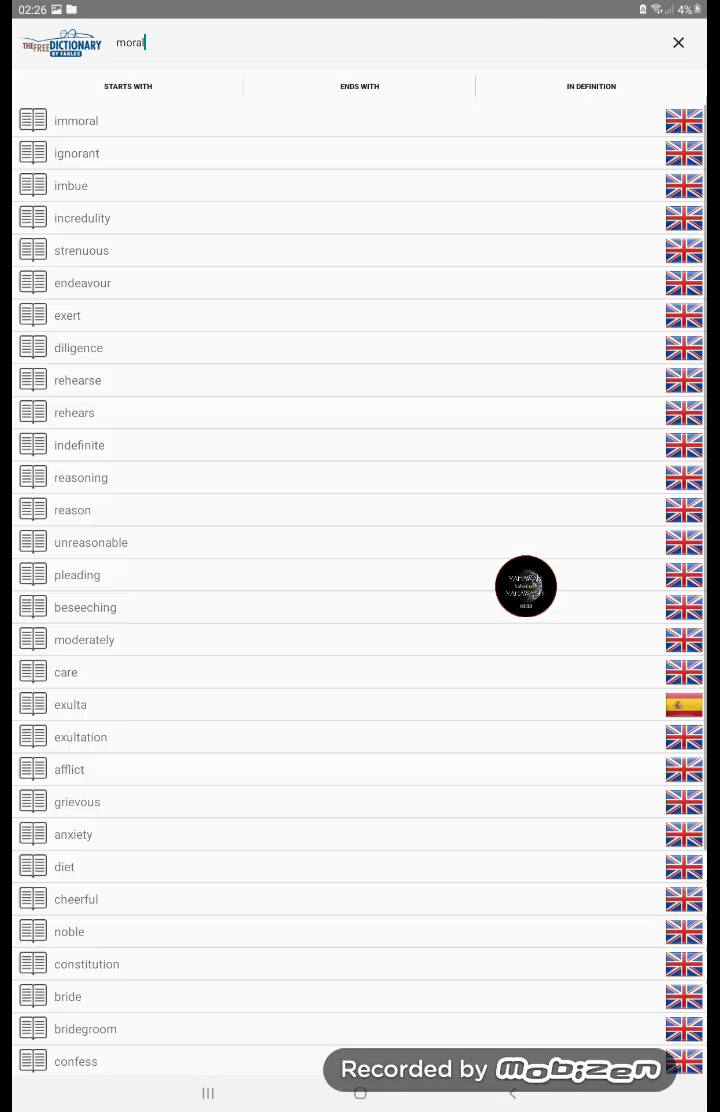
pyautogui.click(676, 42)
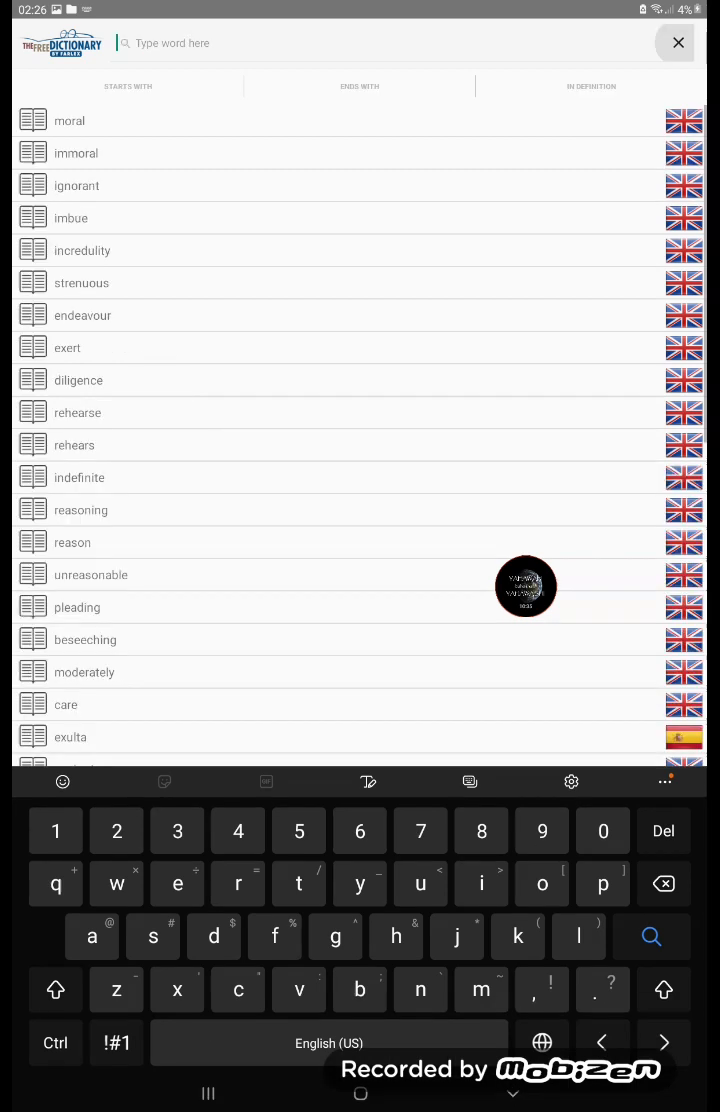
pyautogui.write('pine')
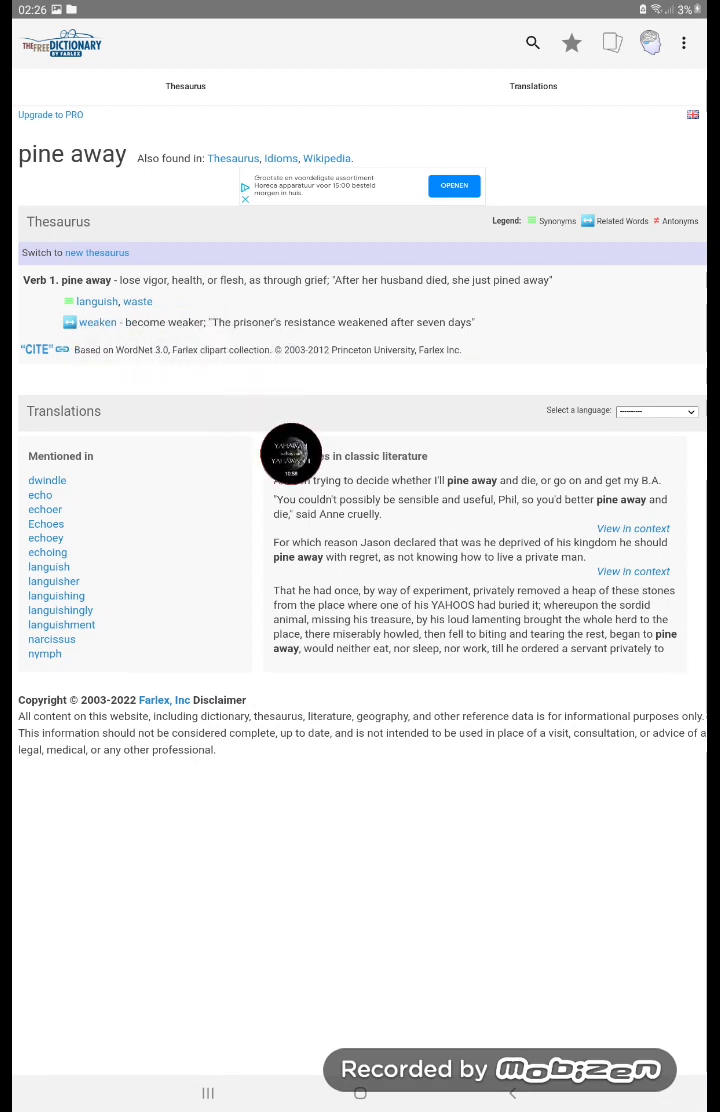
# Follow the 'waste' synonym link to its dictionary entry.
pyautogui.click(138, 300)
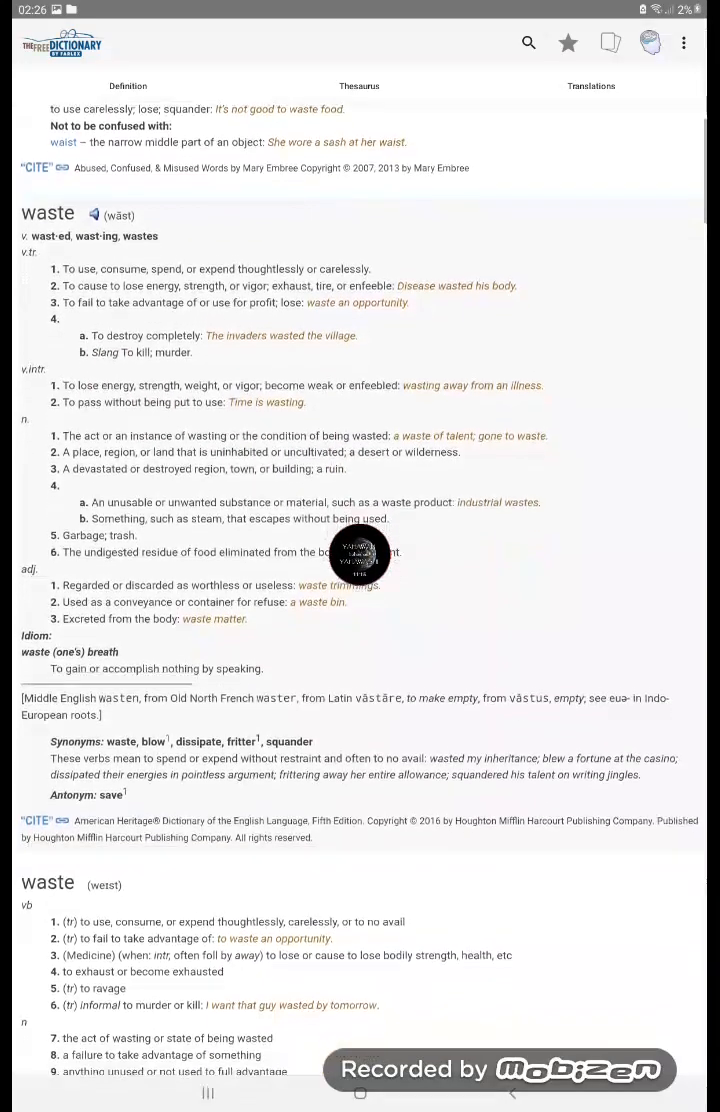
pyautogui.scroll(3)
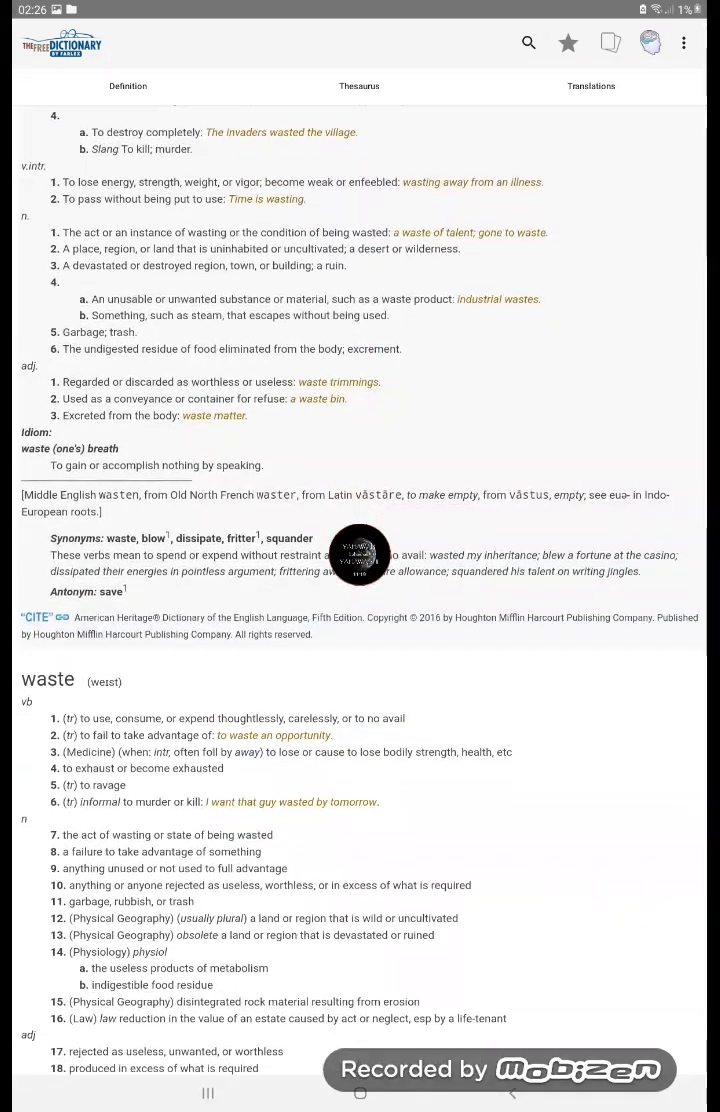
pyautogui.scroll(-3)
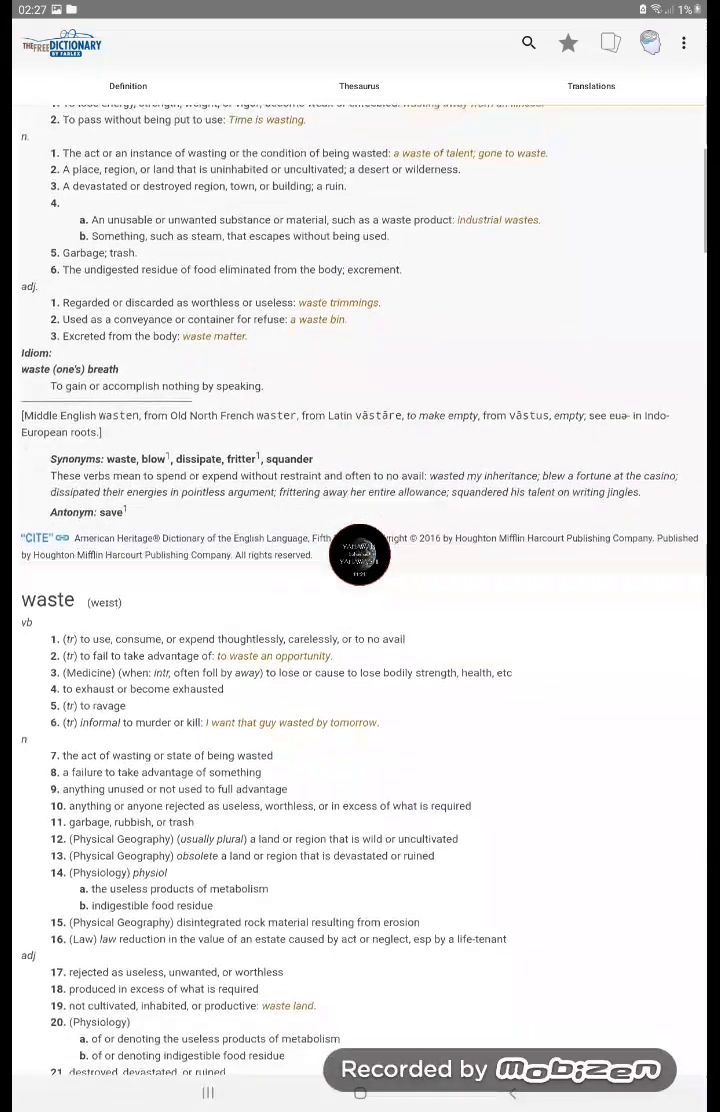
pyautogui.scroll(3)
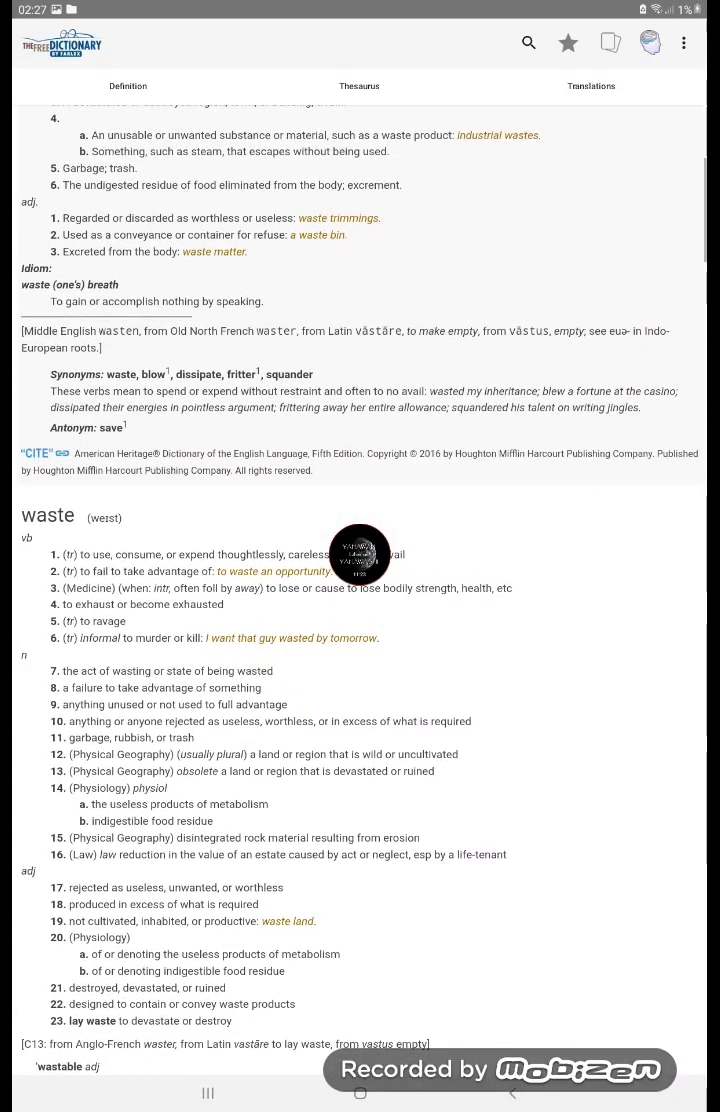
pyautogui.scroll(-3)
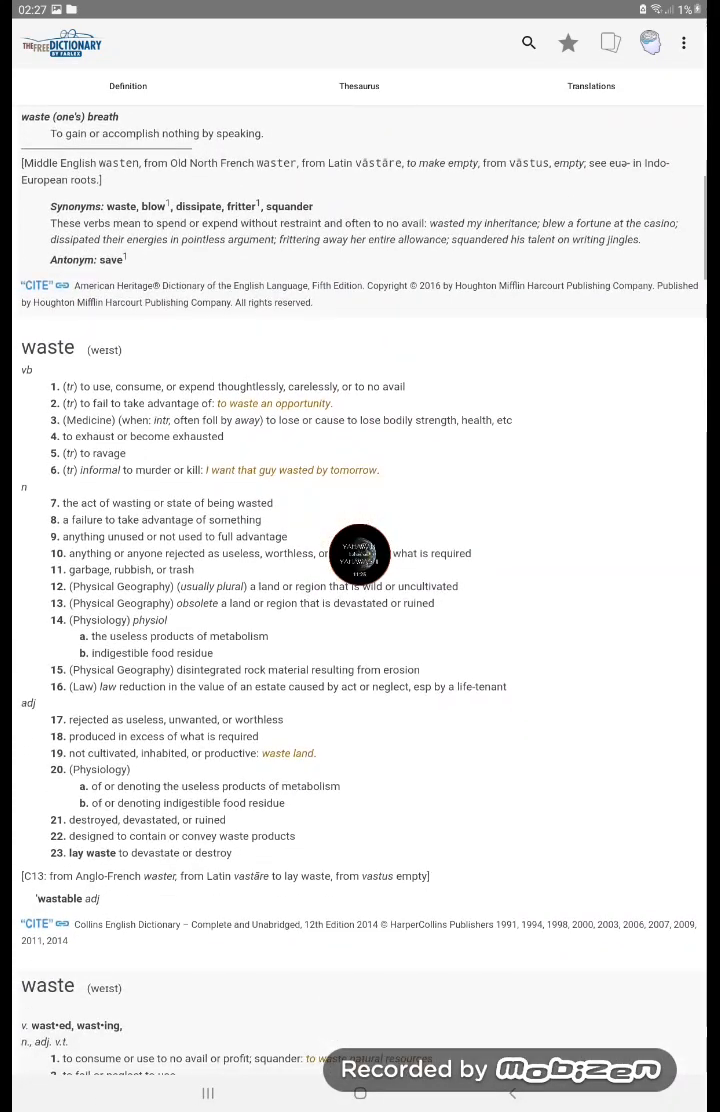